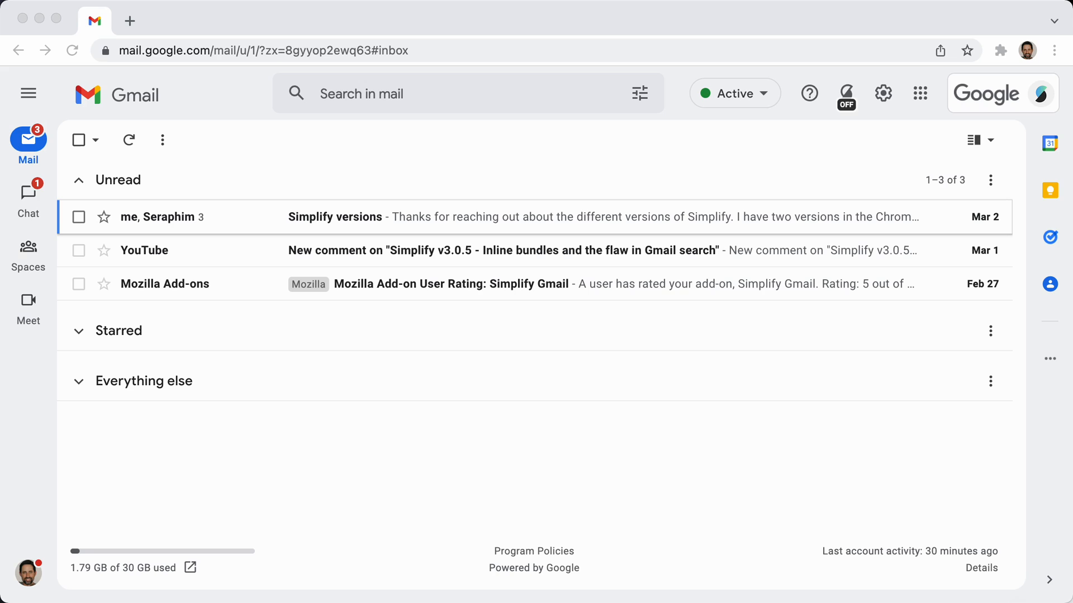
mouse_move(755, 464)
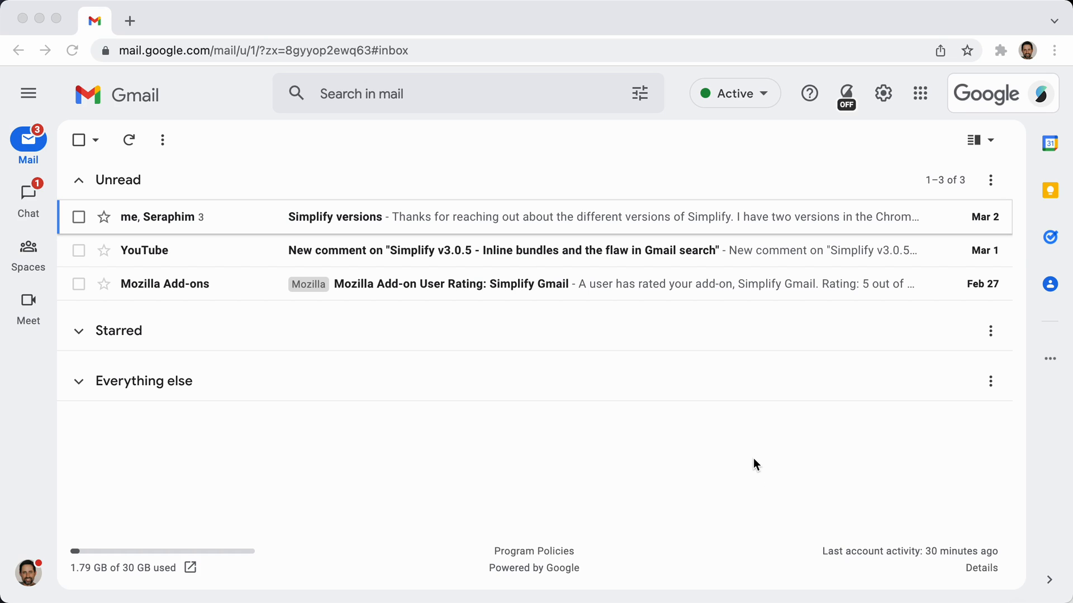
mouse_move(755, 466)
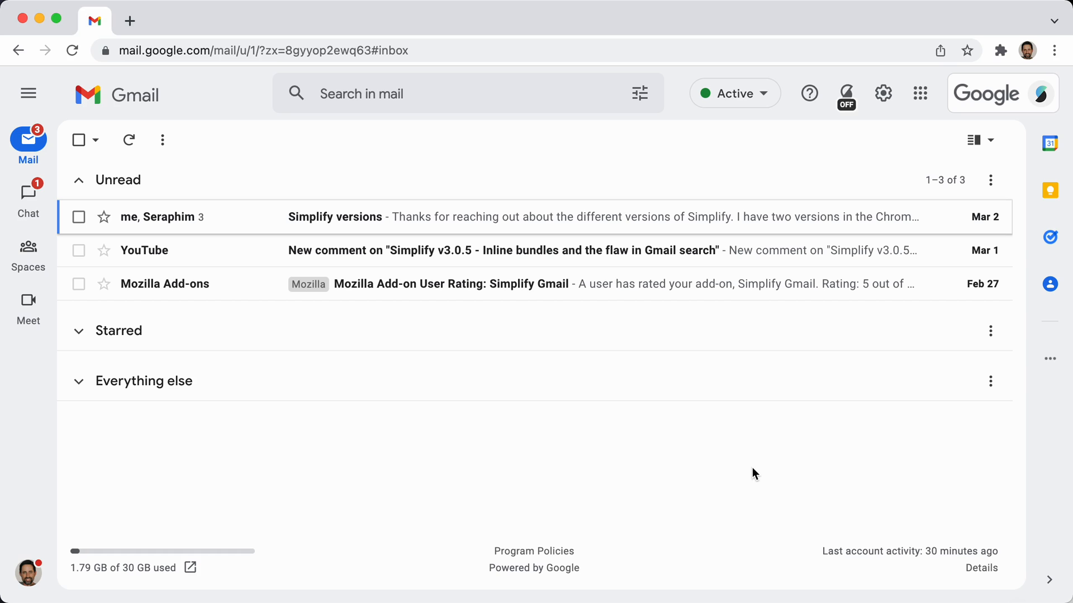
mouse_move(898, 141)
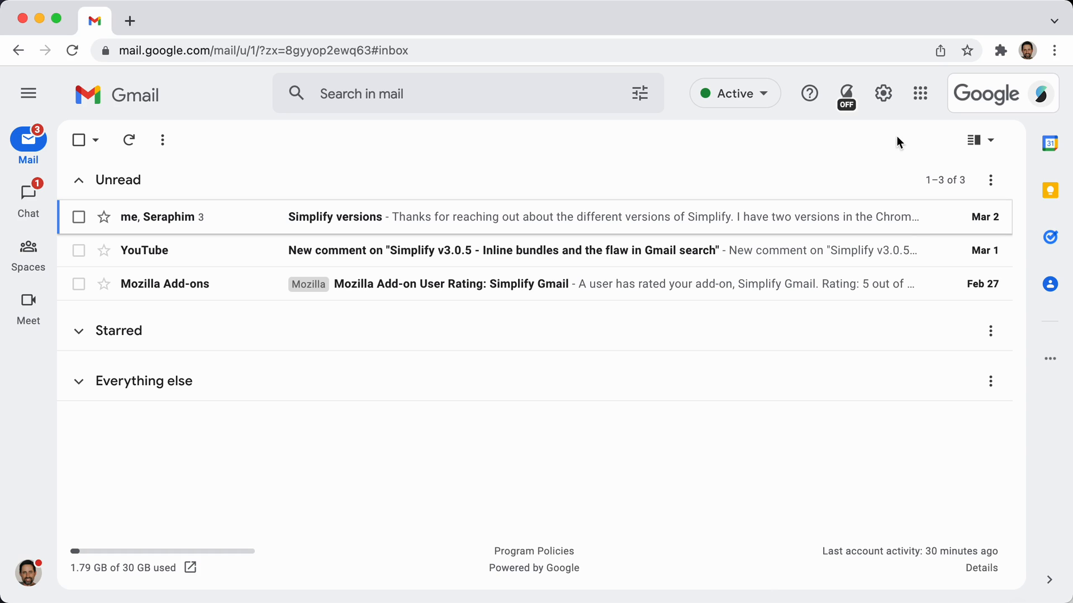
- Open Gmail's quick settings panel showing density (Comfortable) and theme choices
click(883, 93)
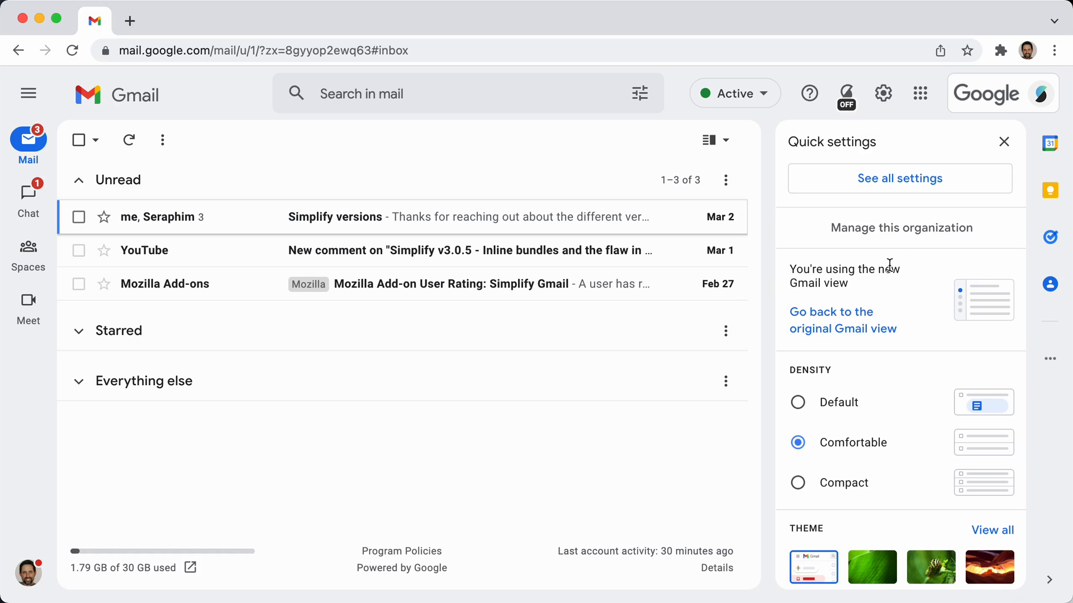
mouse_move(842, 320)
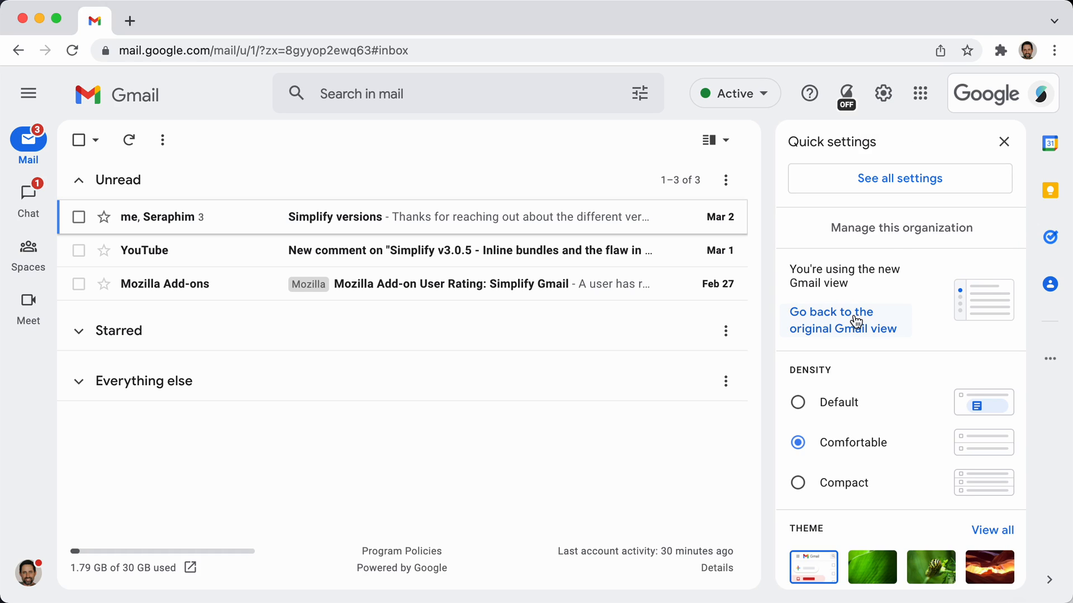
mouse_move(820, 320)
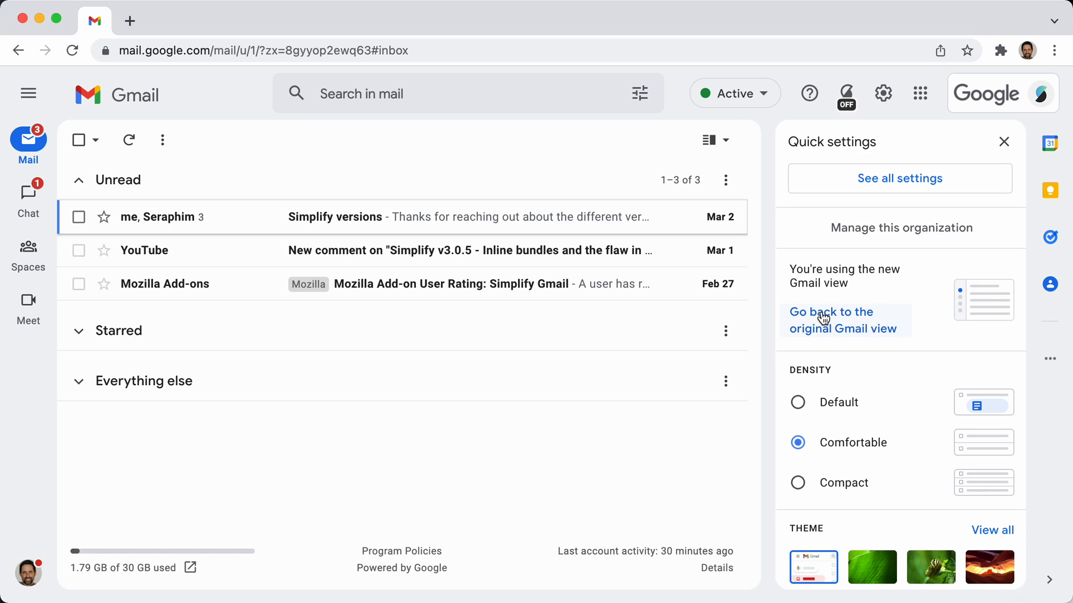
mouse_move(1001, 162)
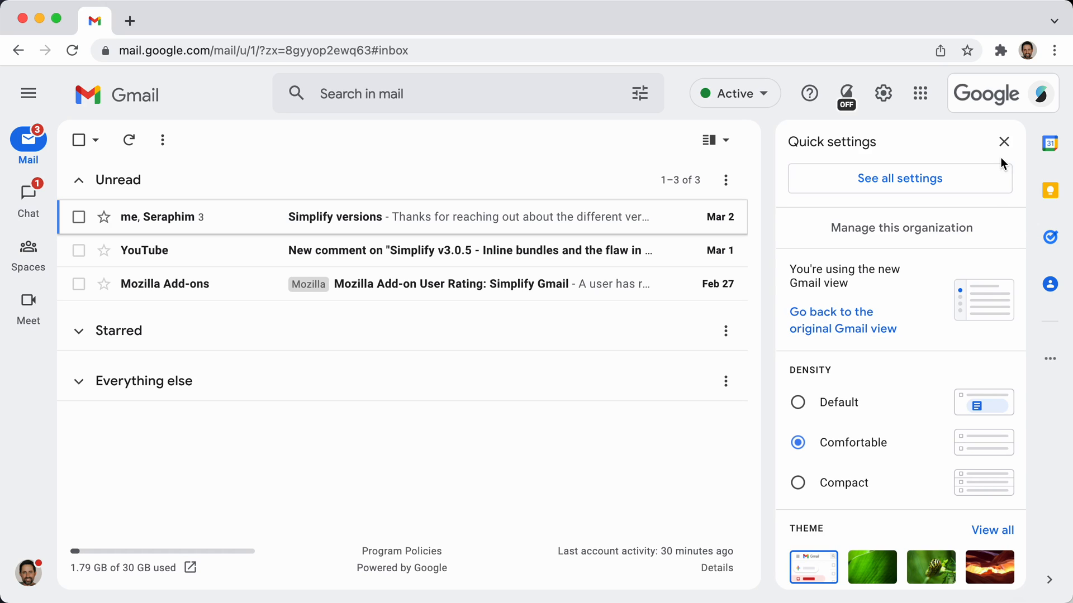
- Dismiss the quick settings panel to show the Unread, Starred and Everything else sections
click(1003, 141)
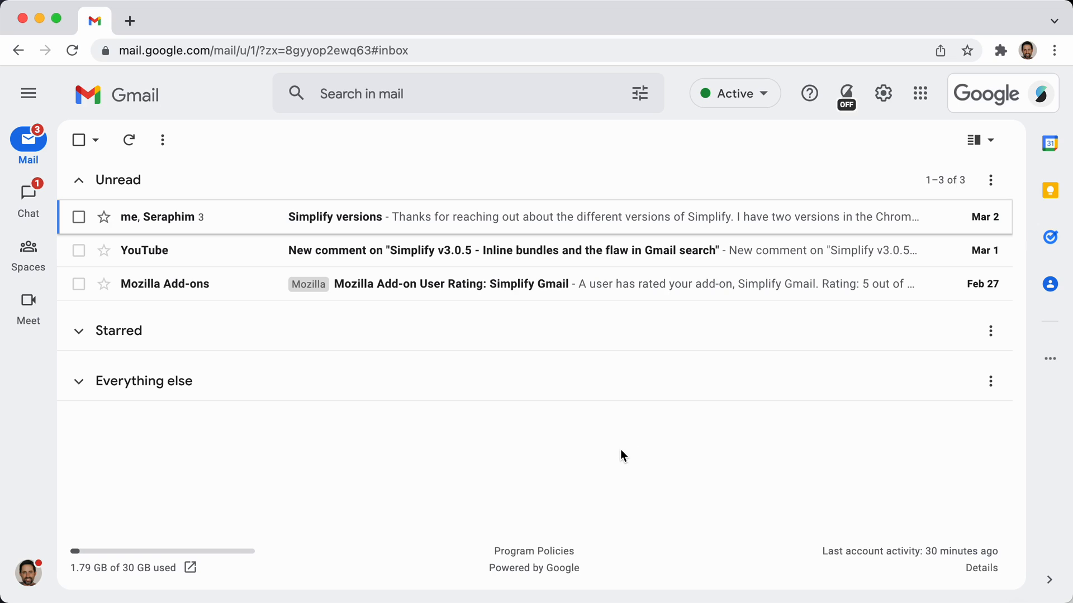
mouse_move(622, 458)
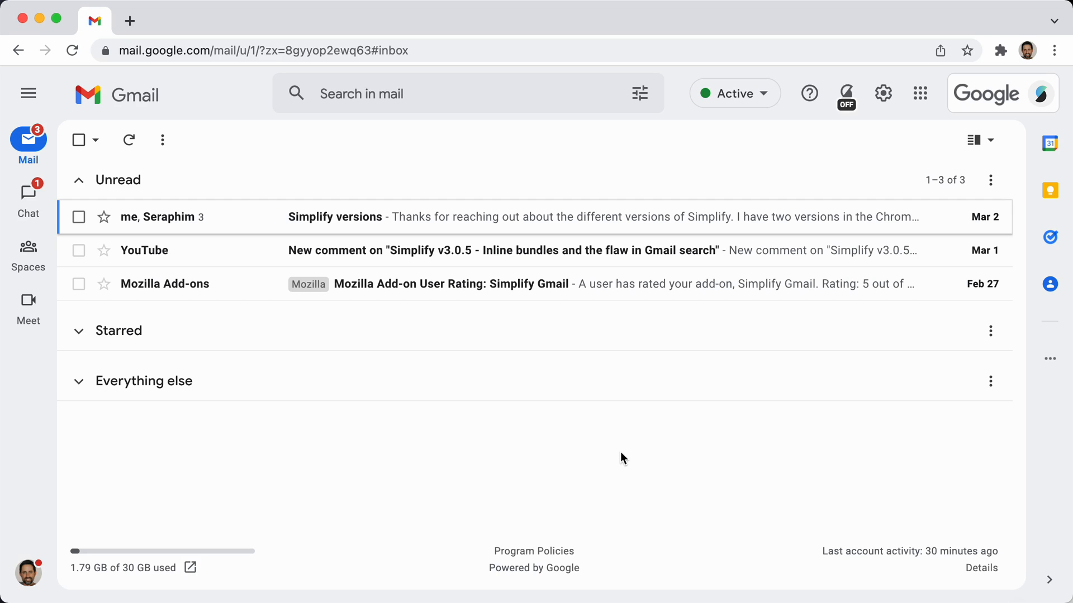
mouse_move(45, 481)
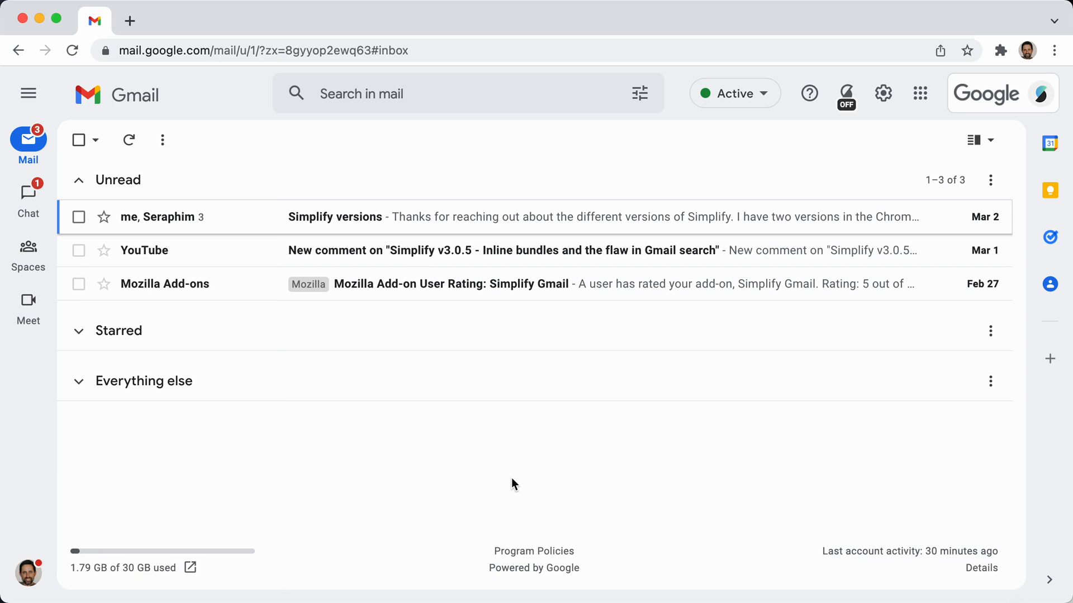
mouse_move(241, 476)
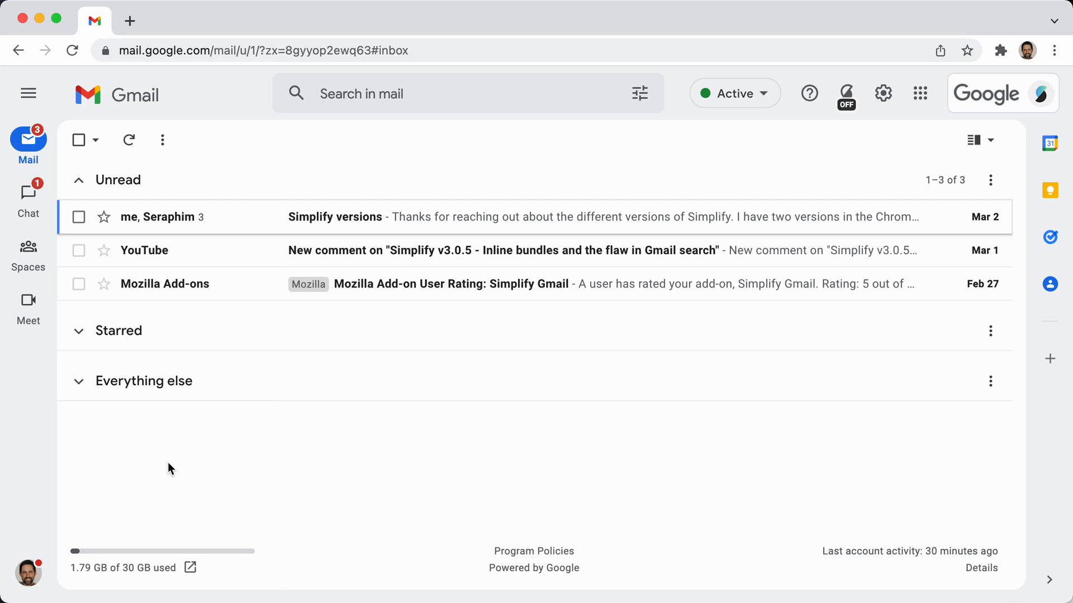
- Switch to Chat, open the Simplify chat and the new Hello! conversation, then return to mail
click(28, 192)
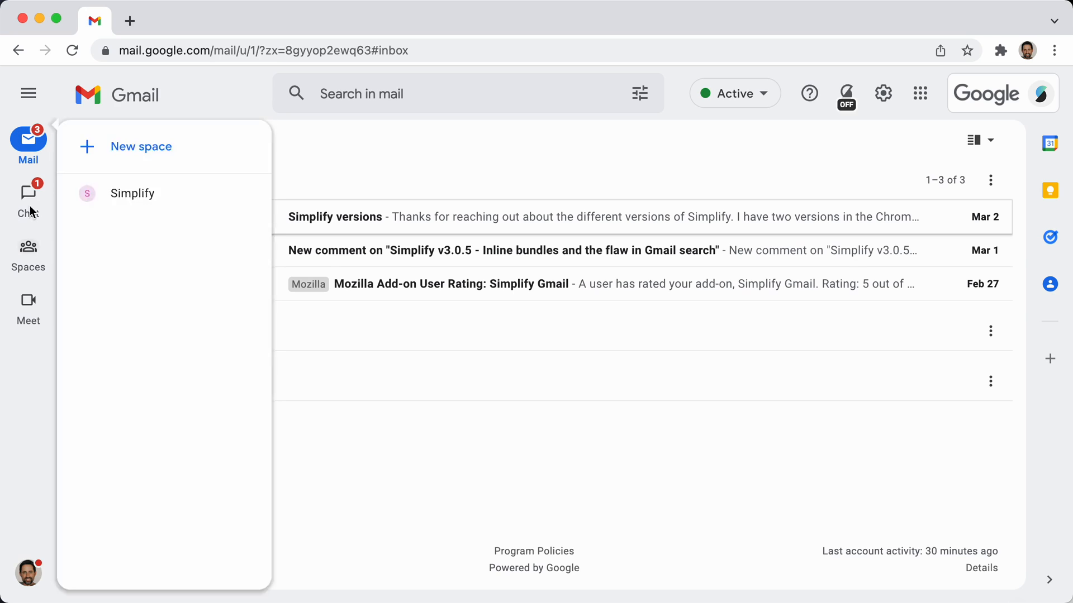
click(28, 193)
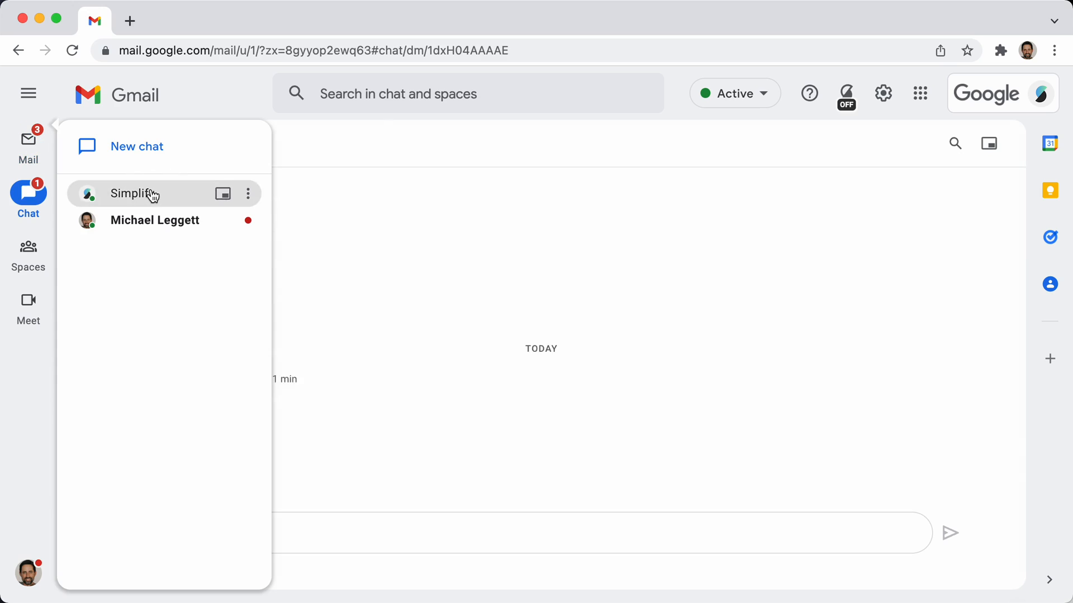
click(133, 193)
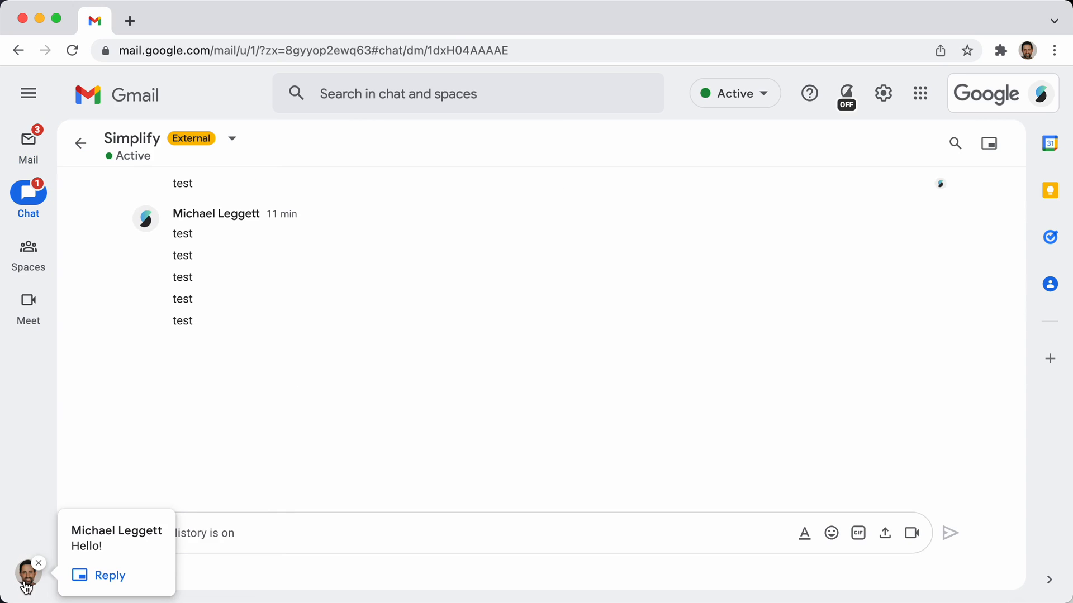
click(27, 578)
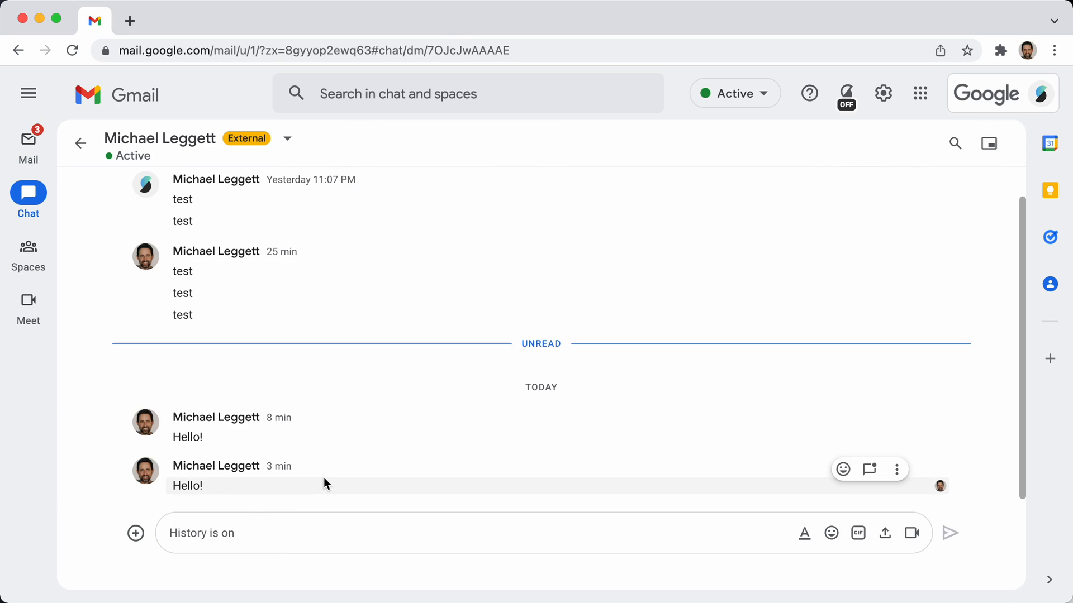
click(28, 140)
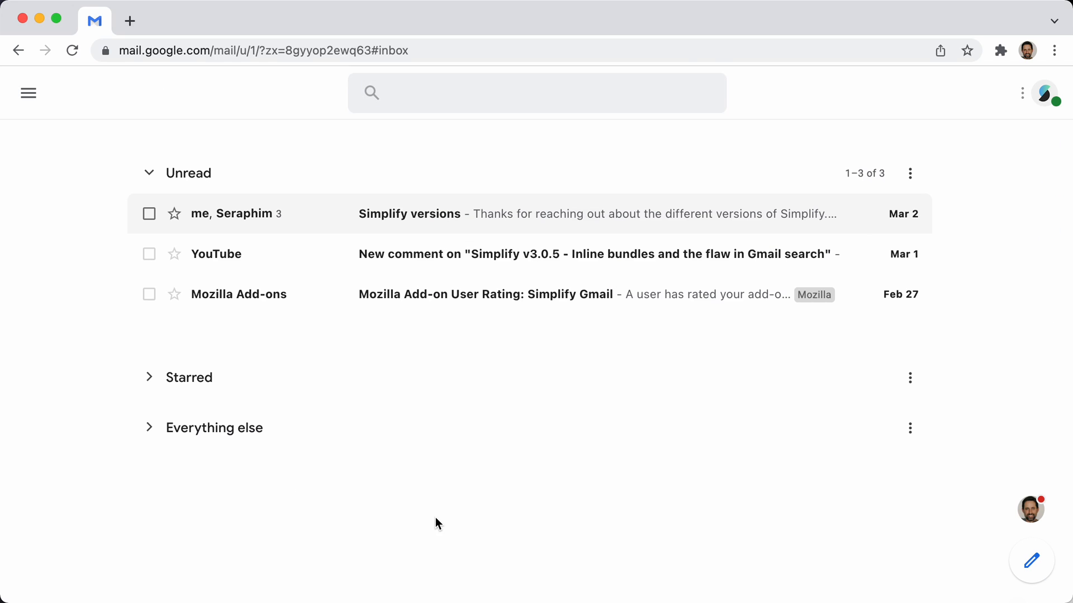
mouse_move(782, 554)
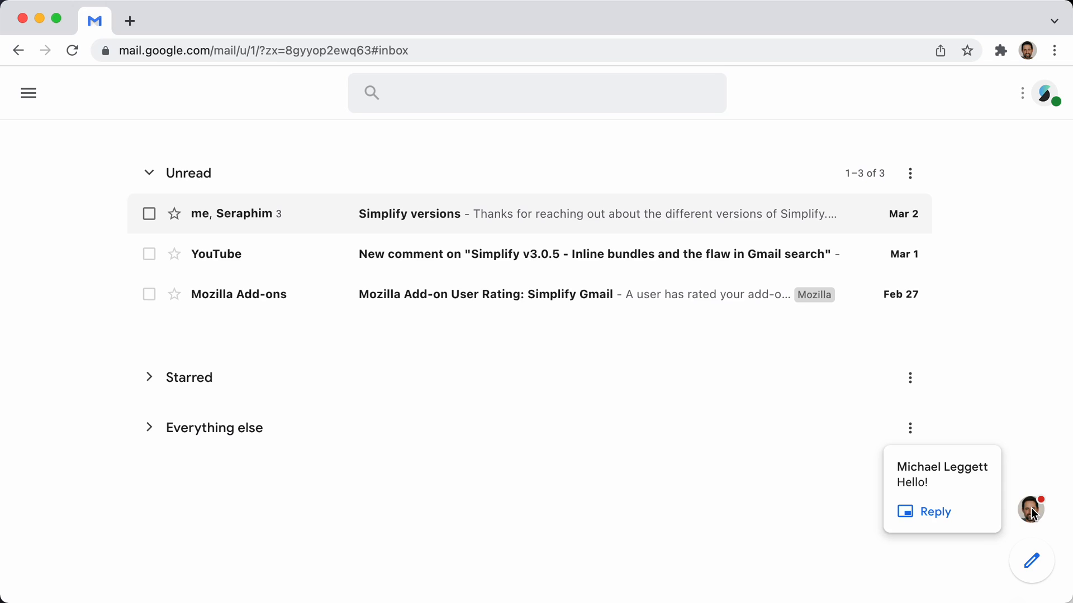
- Open the new Hello! chat message from its notification, then go back to the inbox
click(941, 490)
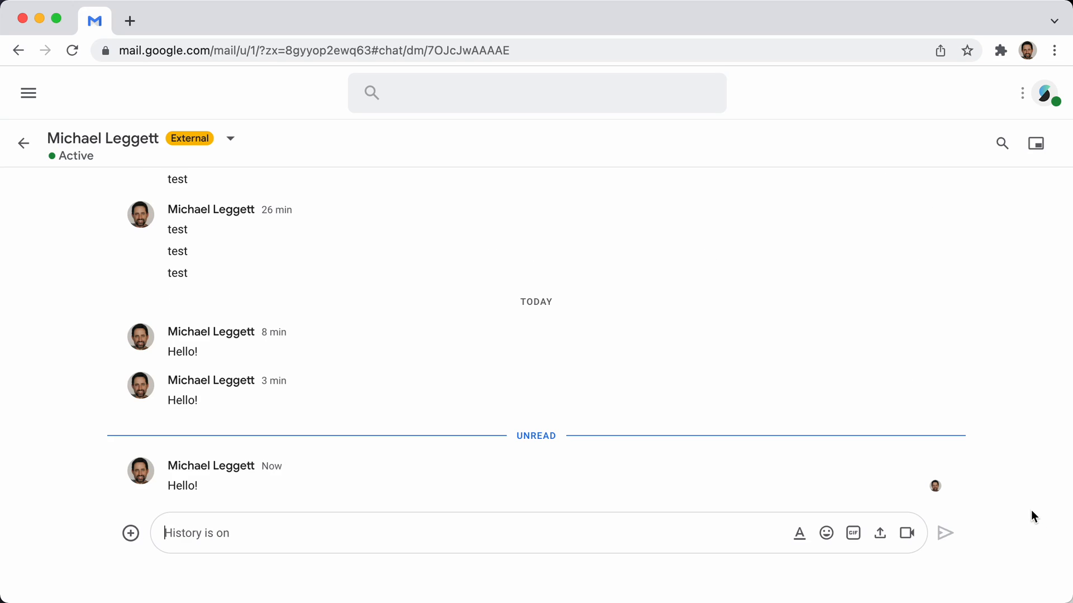
mouse_move(60, 179)
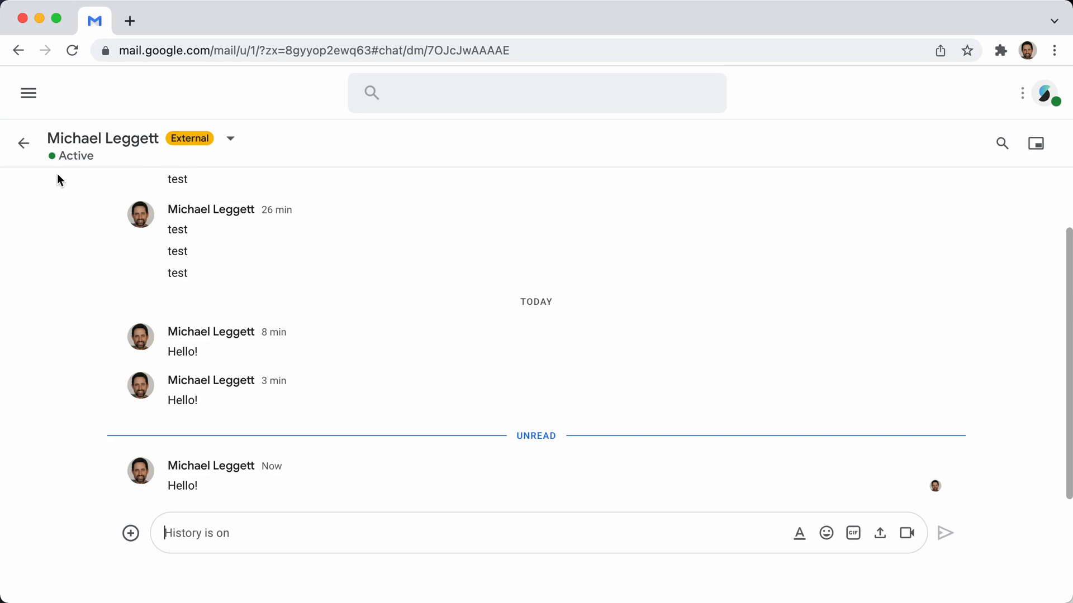
click(23, 144)
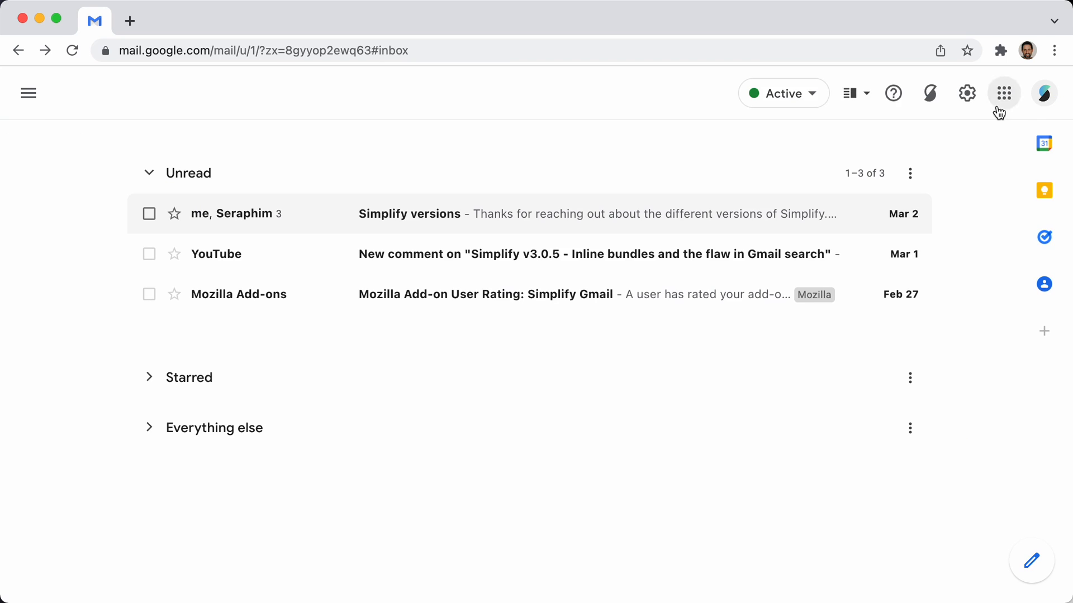
click(783, 93)
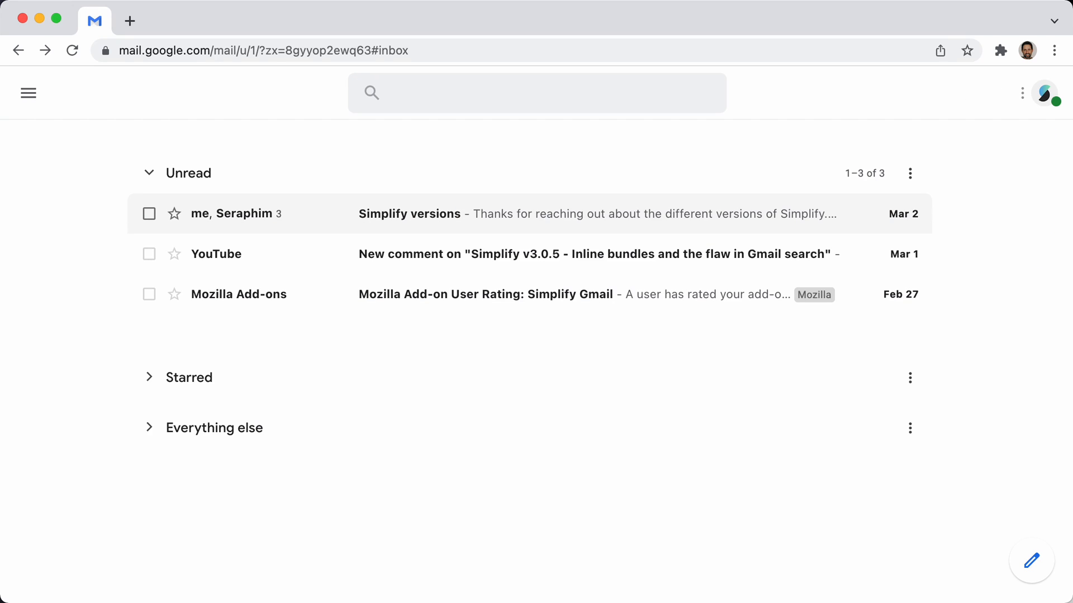
- Open the incoming Hello message in a popup chat window and start a reply
key(1)
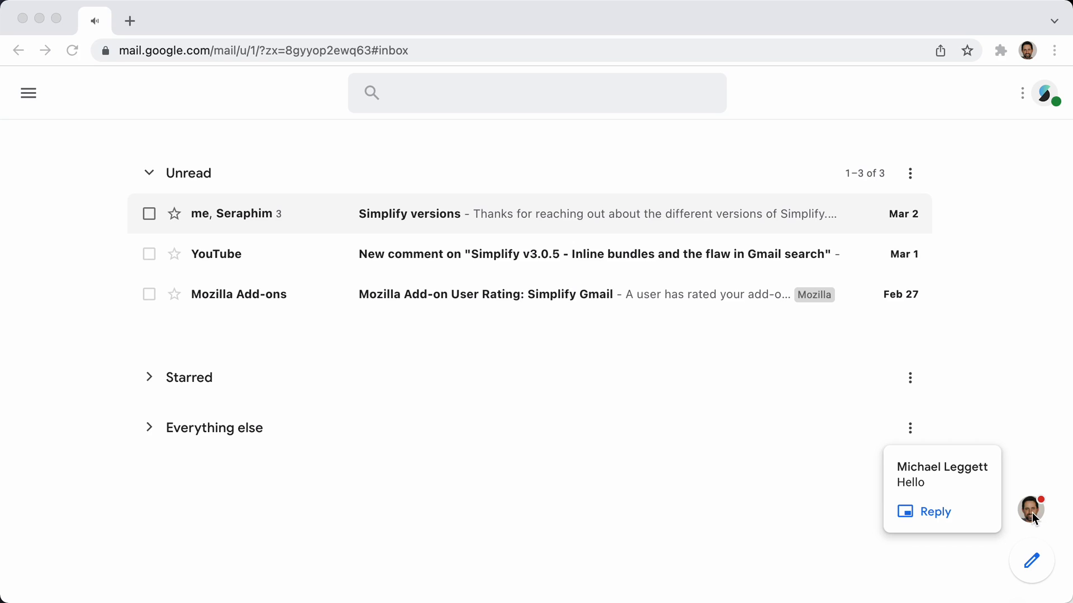
click(1032, 509)
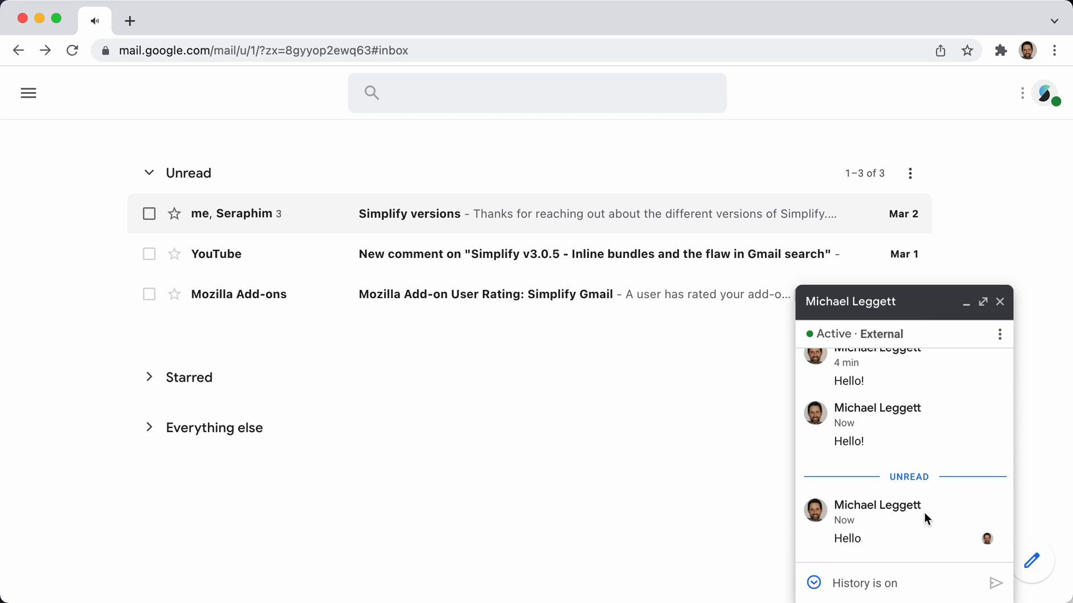
click(999, 301)
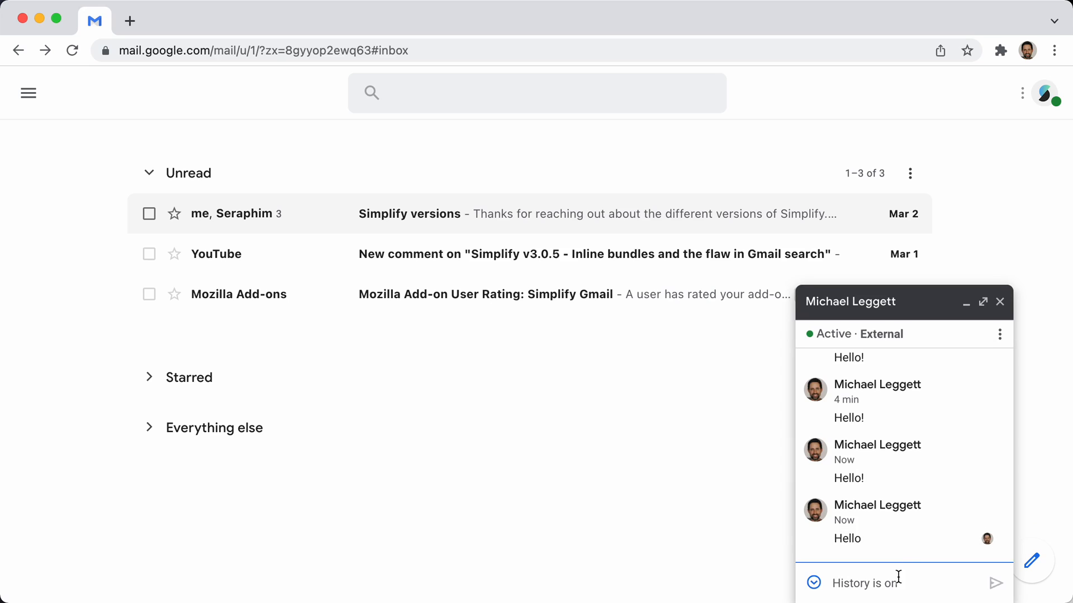
mouse_move(951, 317)
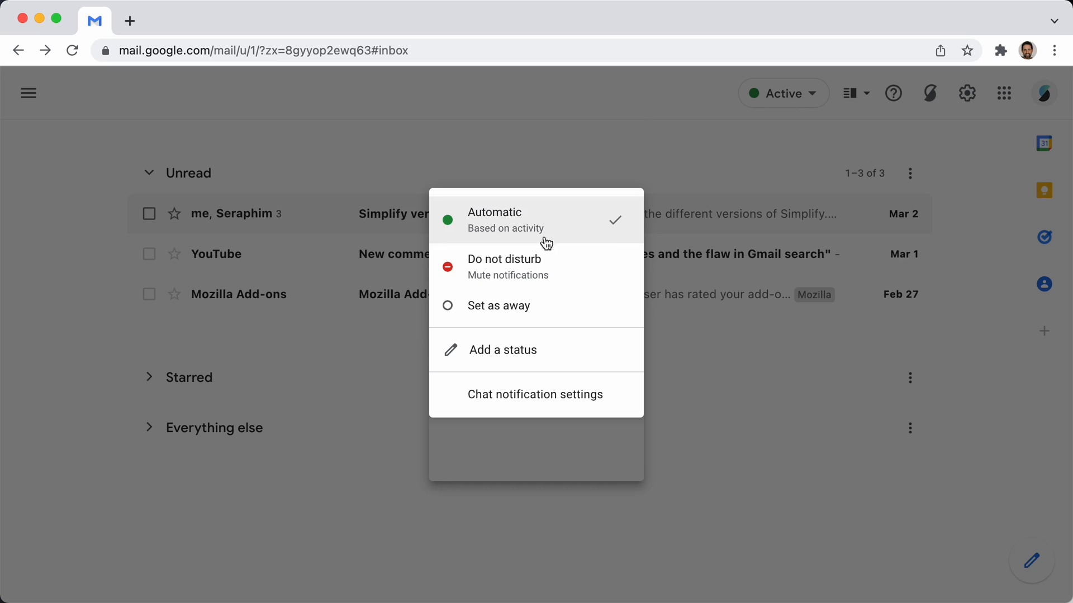
- Turn off full-screen chat bubbles in the chat notification settings and close the dialog
click(535, 394)
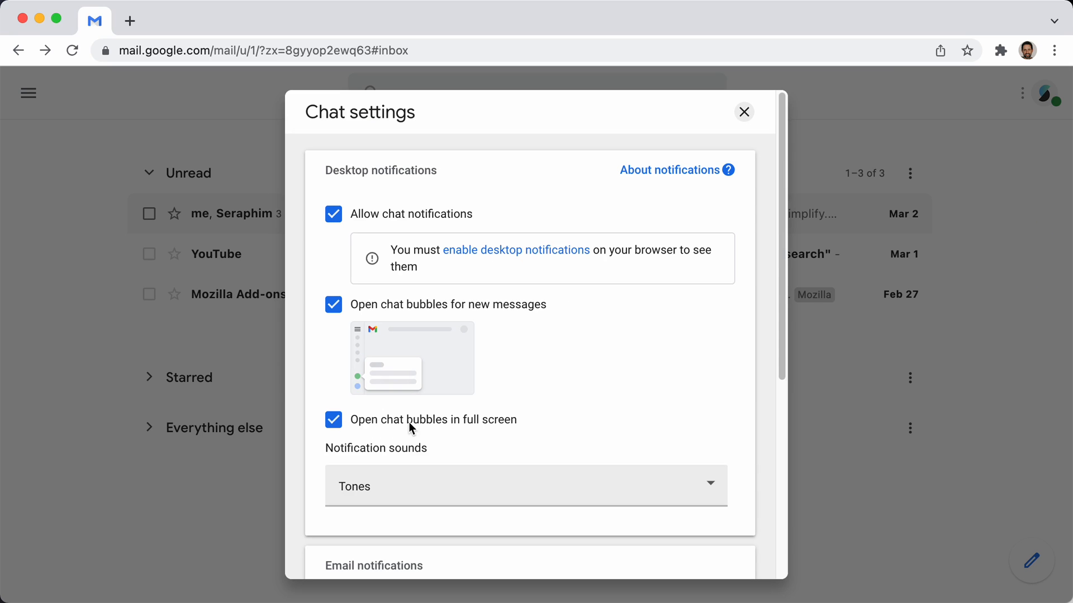
click(333, 420)
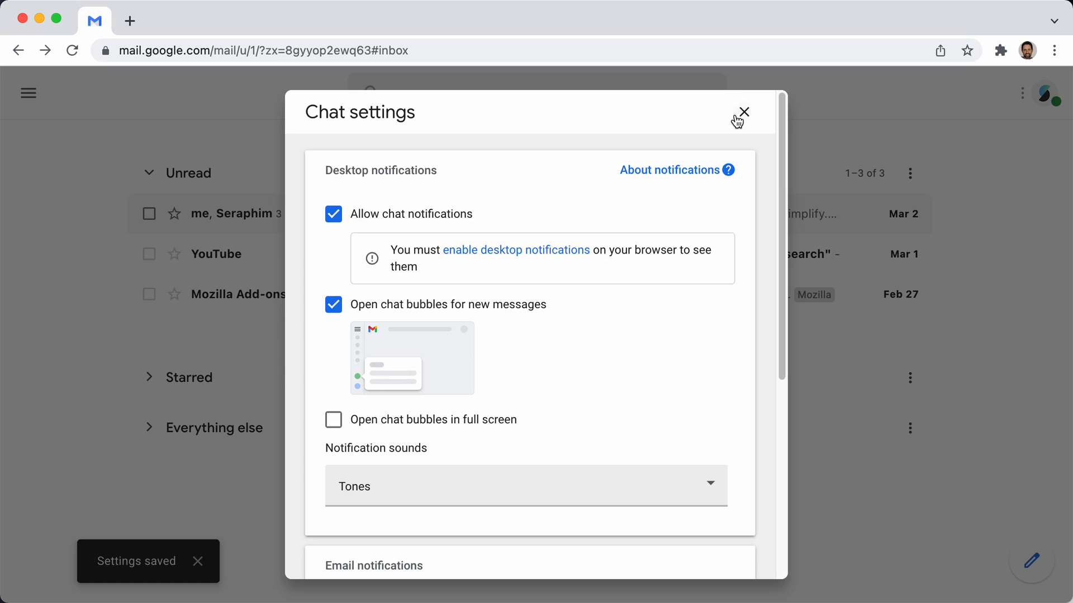
click(741, 111)
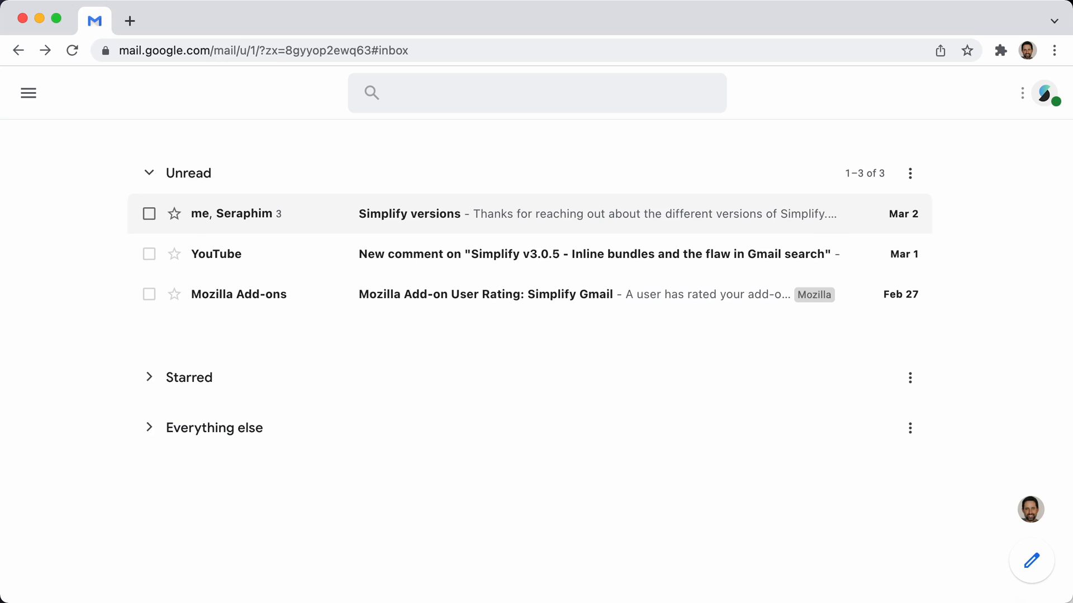
mouse_move(412, 555)
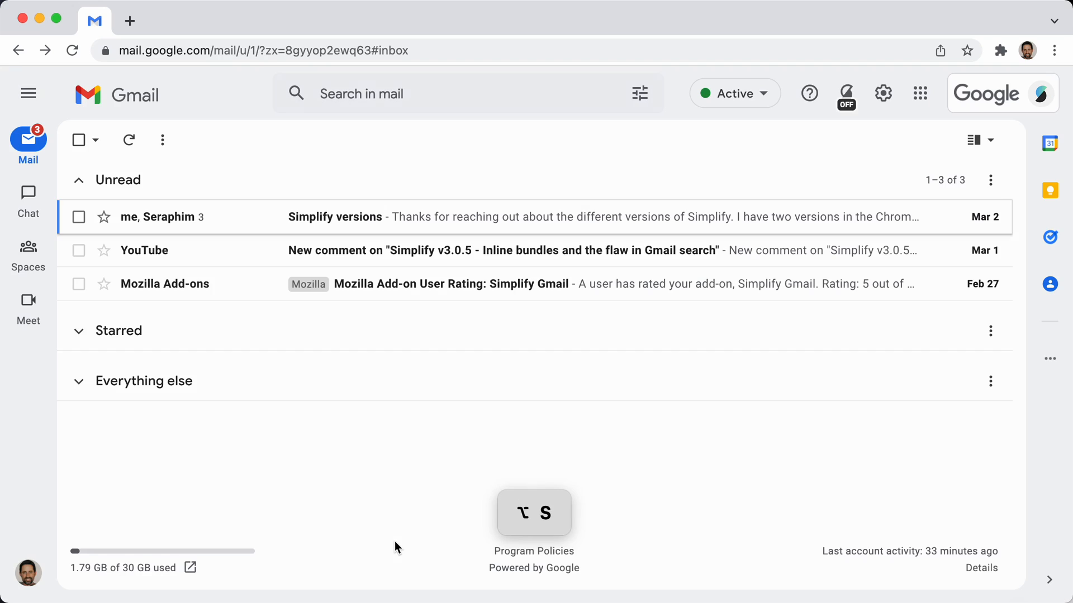
click(27, 194)
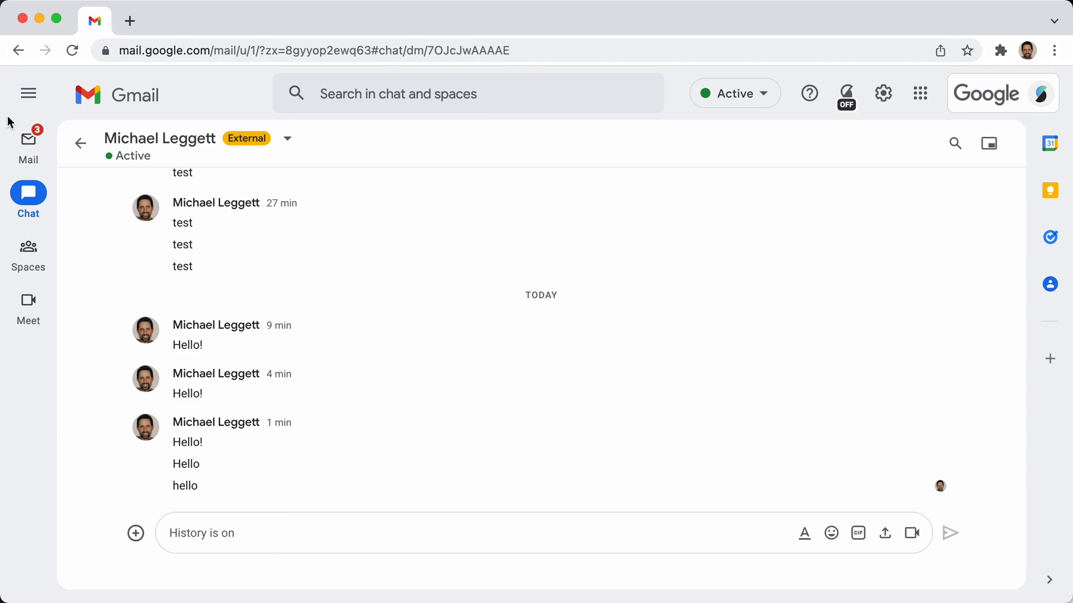
click(28, 140)
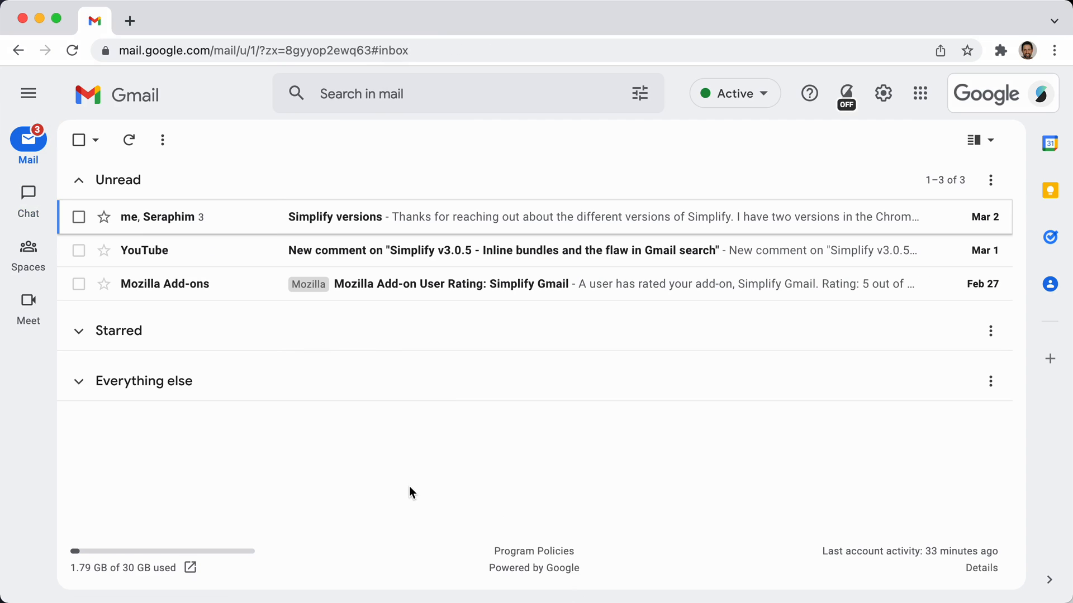
mouse_move(426, 487)
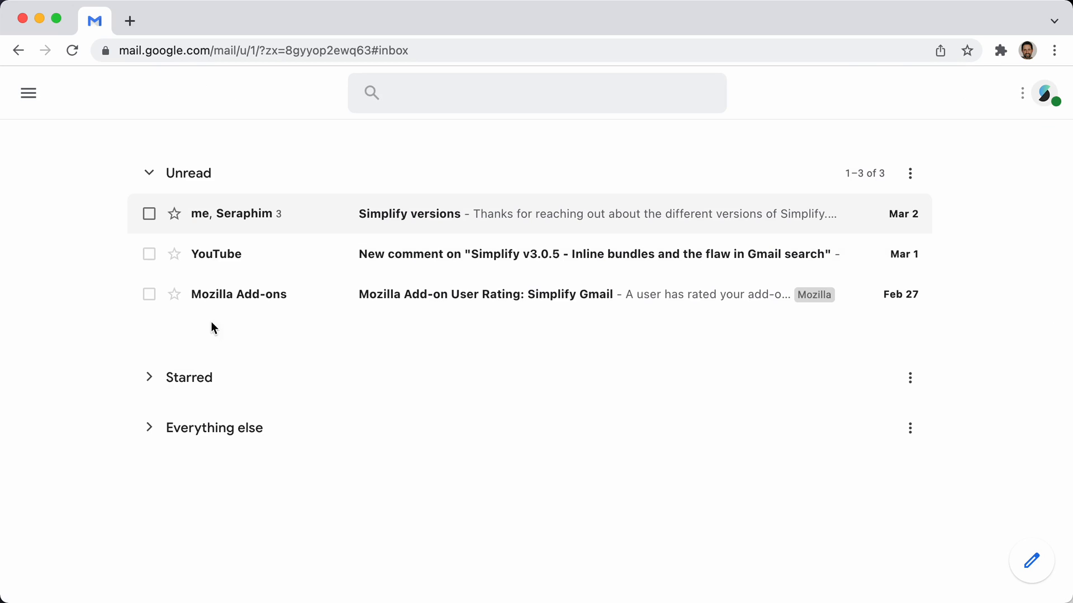
mouse_move(42, 279)
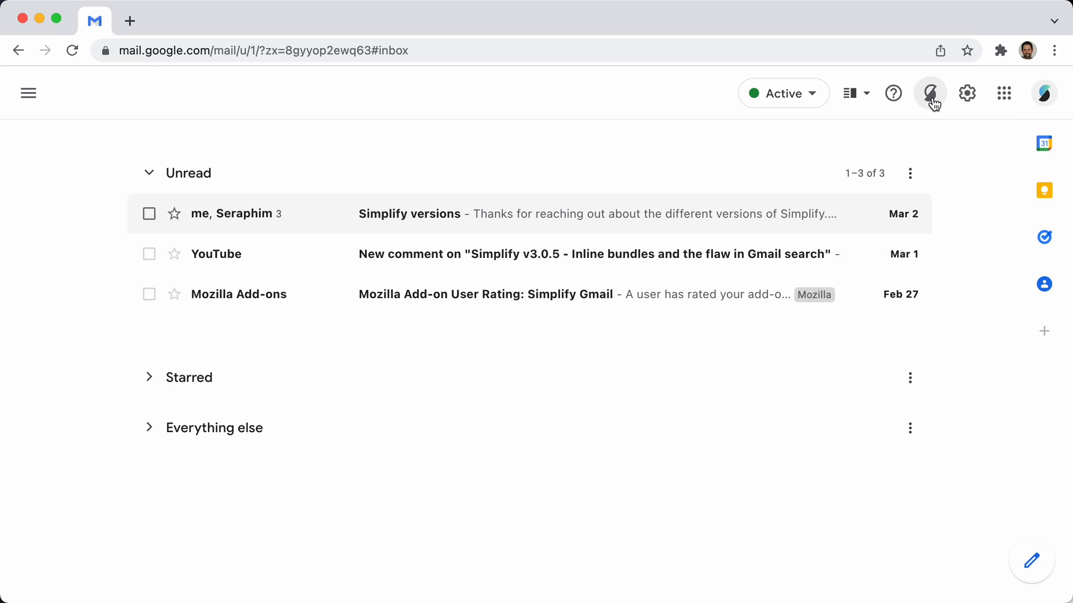
- Enable 'Show Gmail's new app nav' and 'Leave compose button at top of left nav' in Simplify options
click(929, 93)
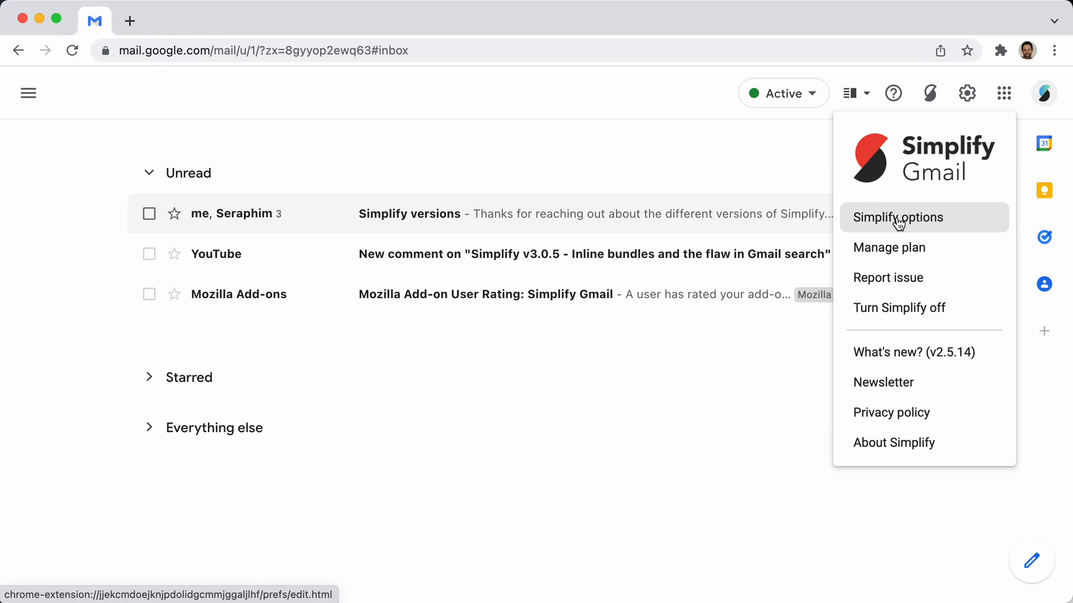
click(898, 217)
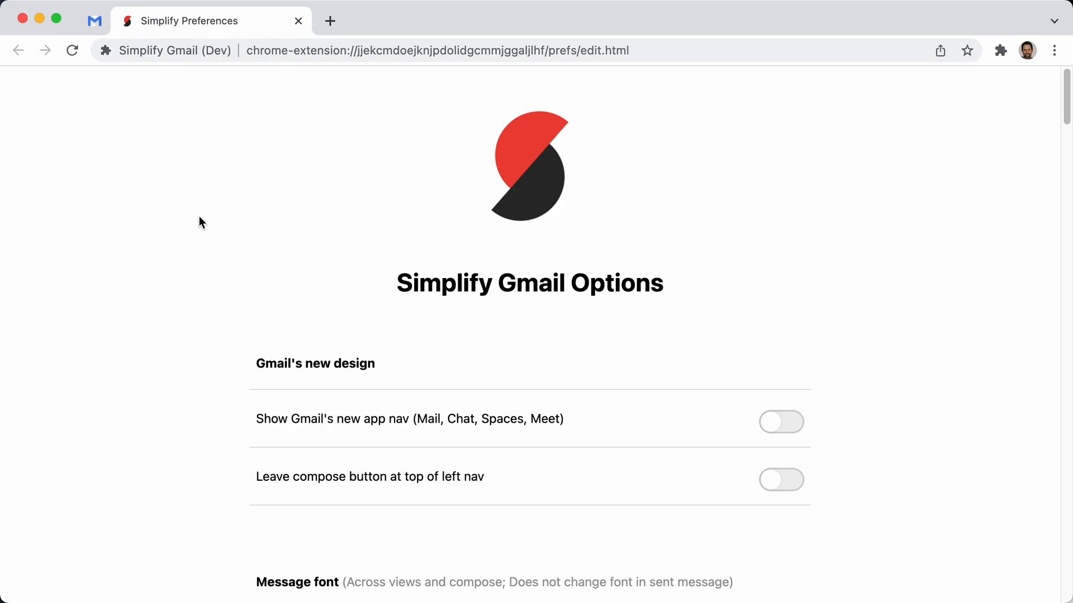
mouse_move(810, 431)
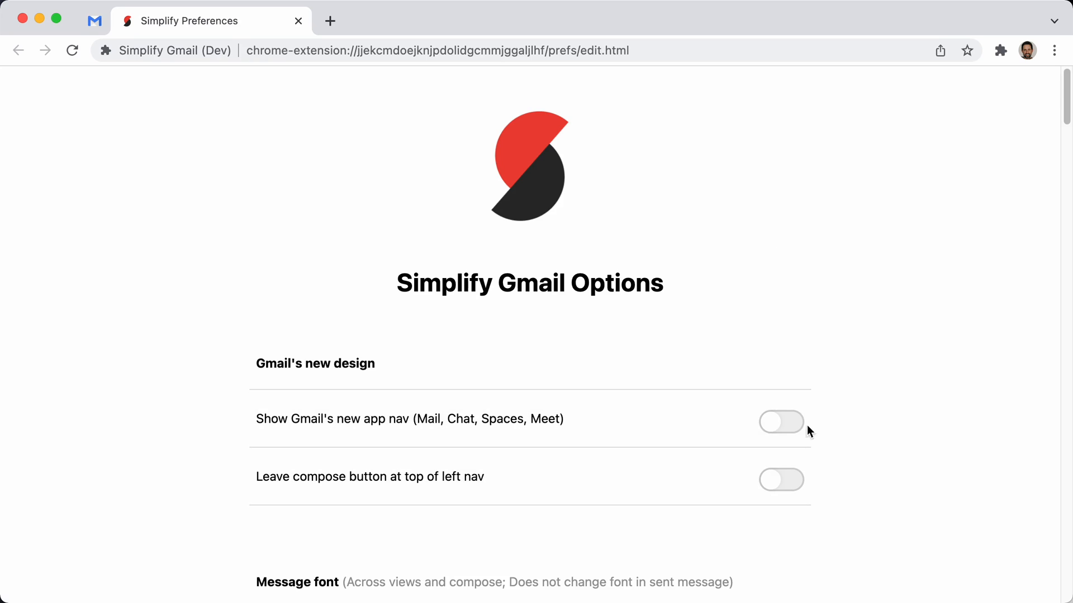
click(95, 21)
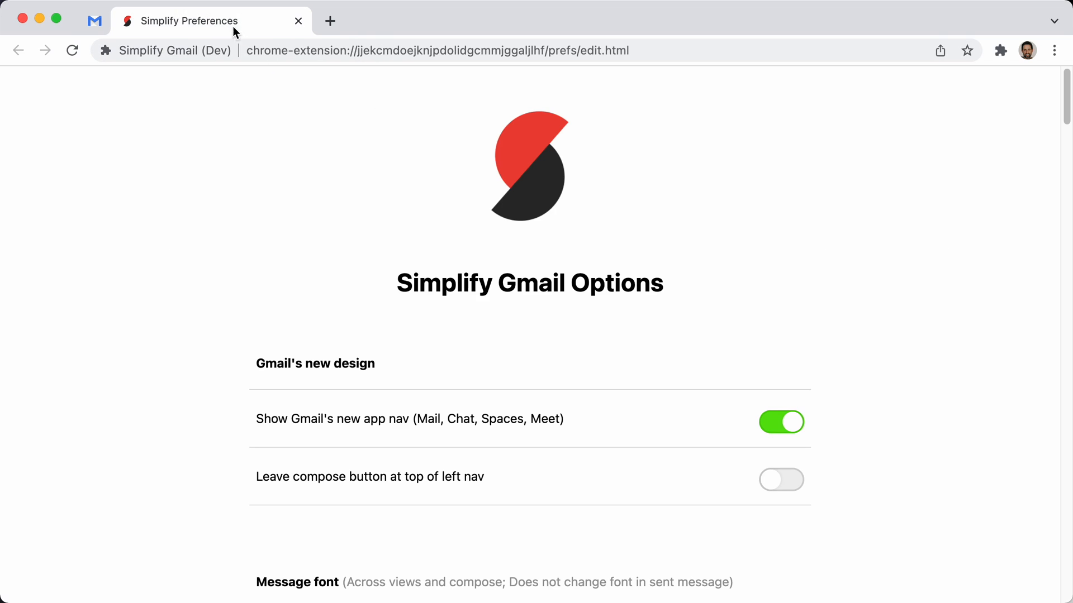
mouse_move(781, 479)
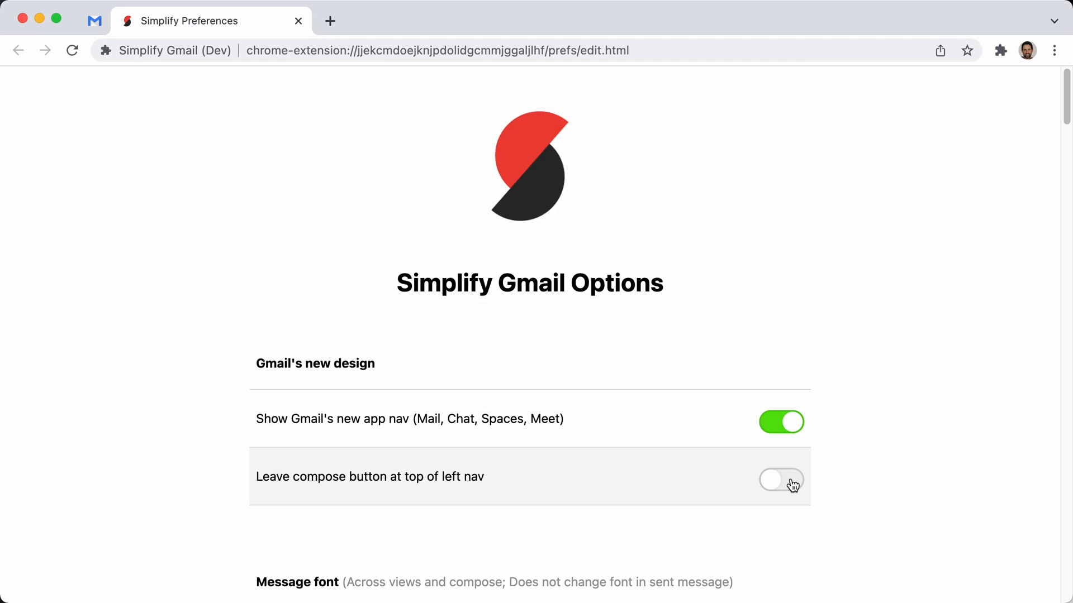
click(93, 21)
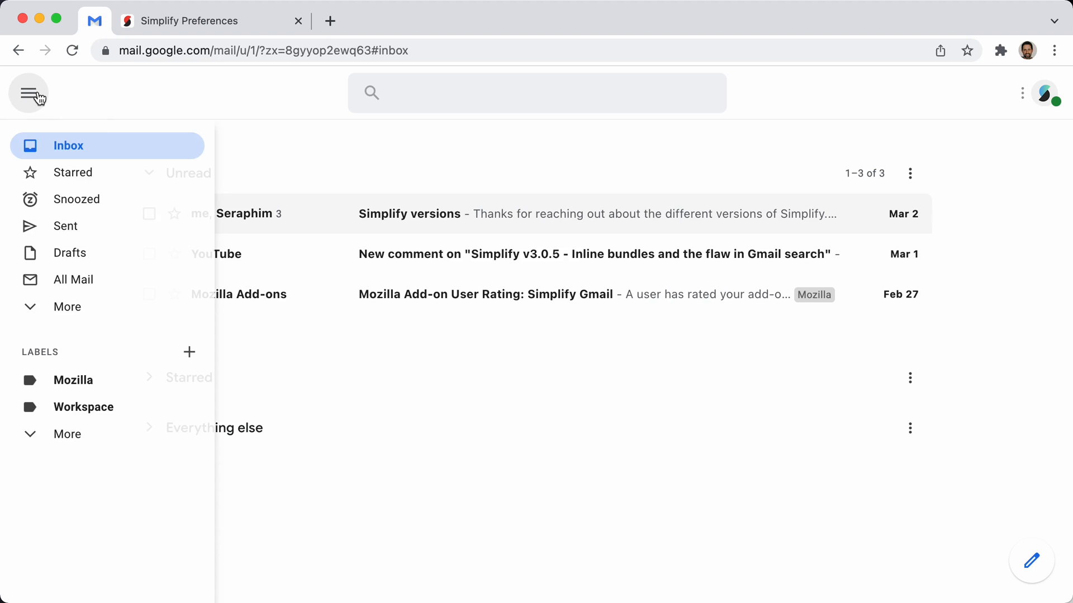
- Check in Gmail that Compose sits atop the left nav, opening and closing a draft
click(29, 94)
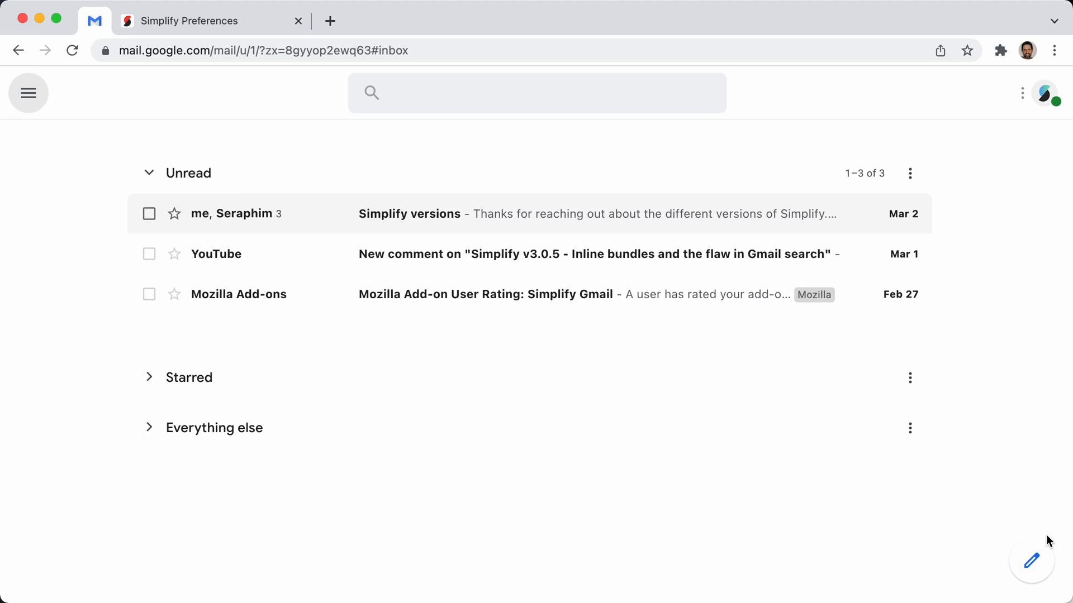
click(1032, 563)
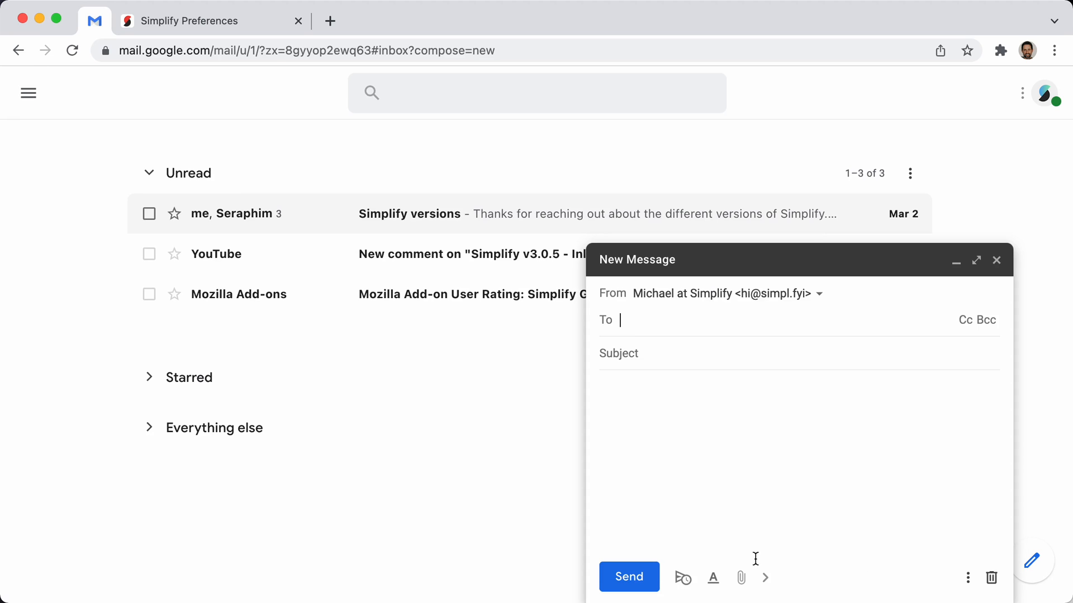
click(996, 260)
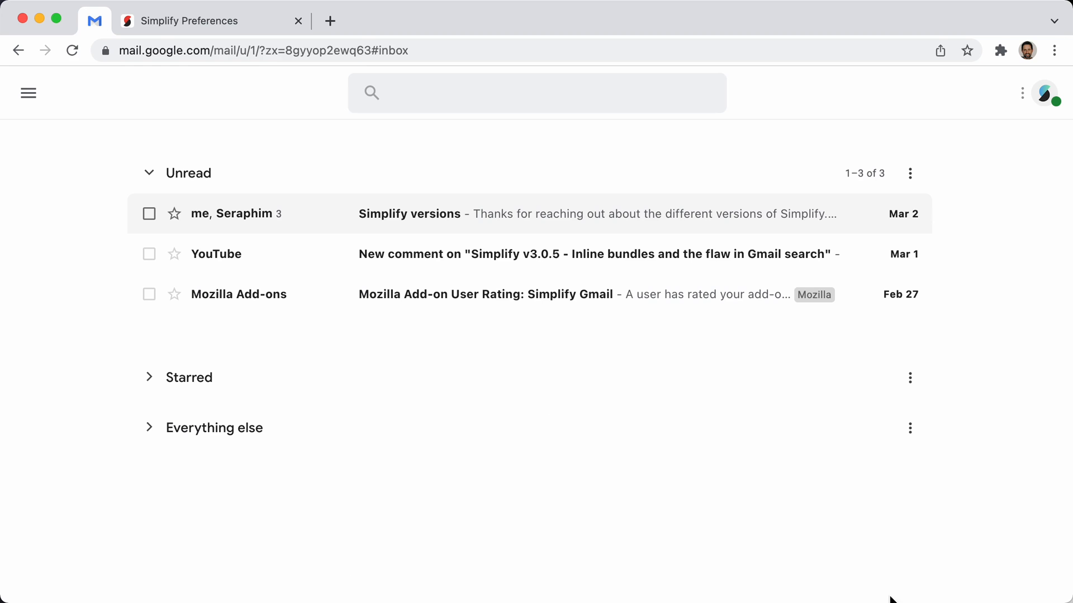
click(28, 93)
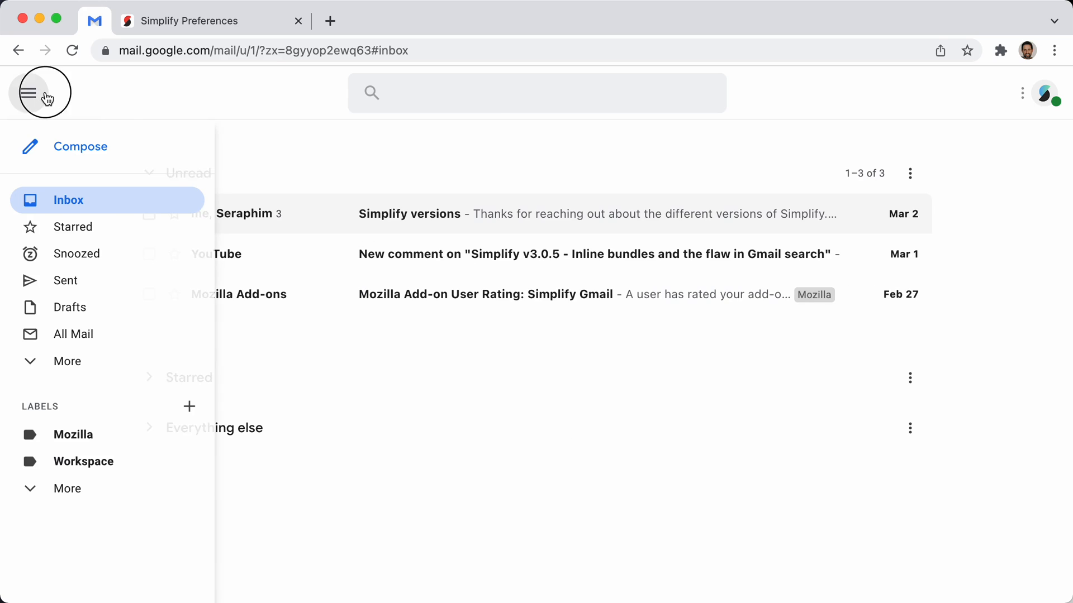
click(28, 92)
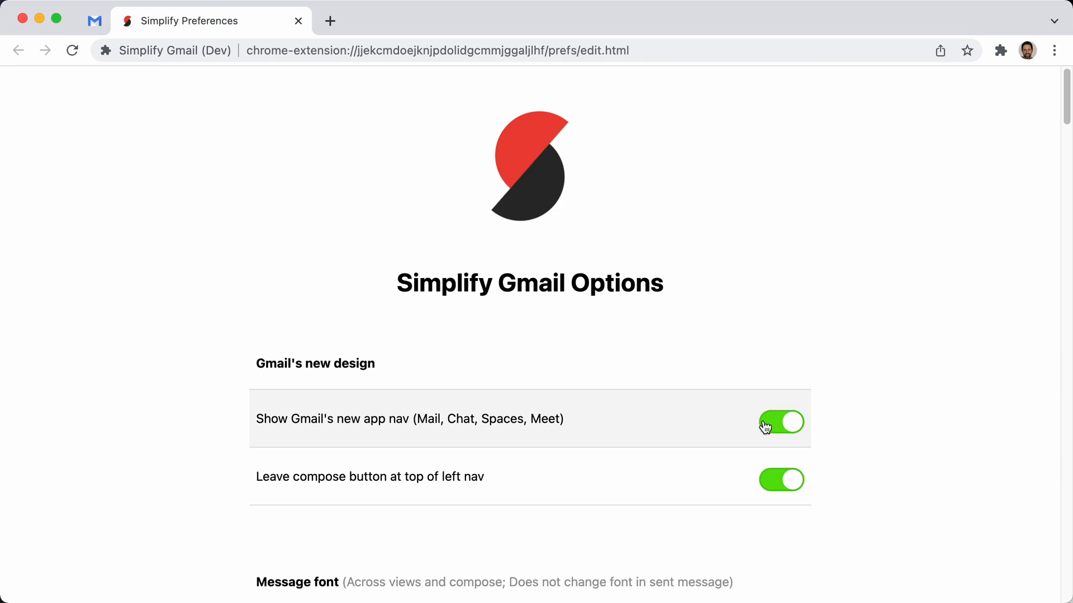
click(95, 21)
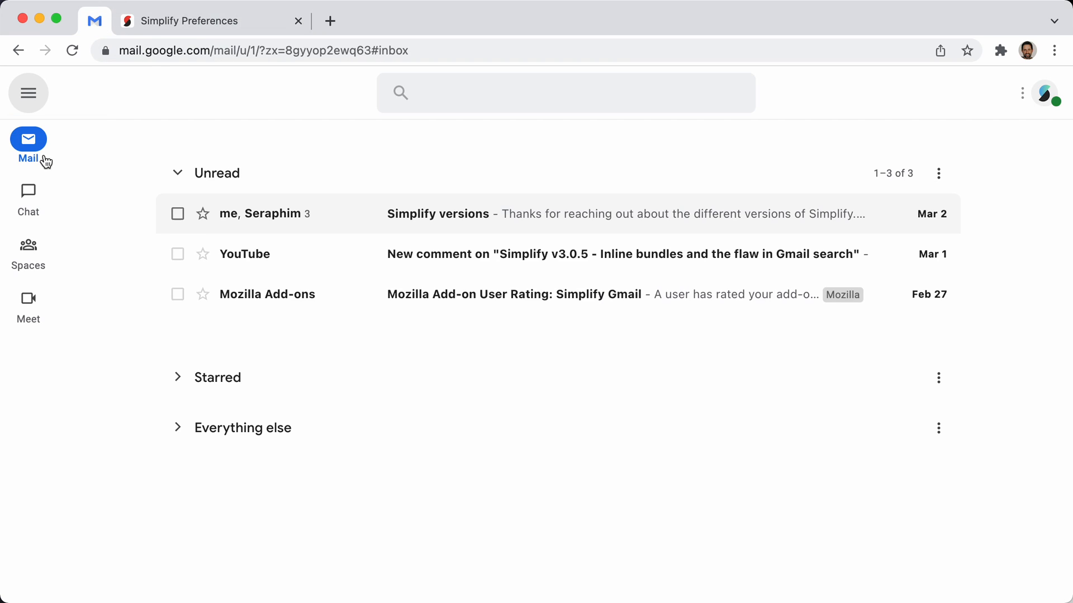
click(28, 190)
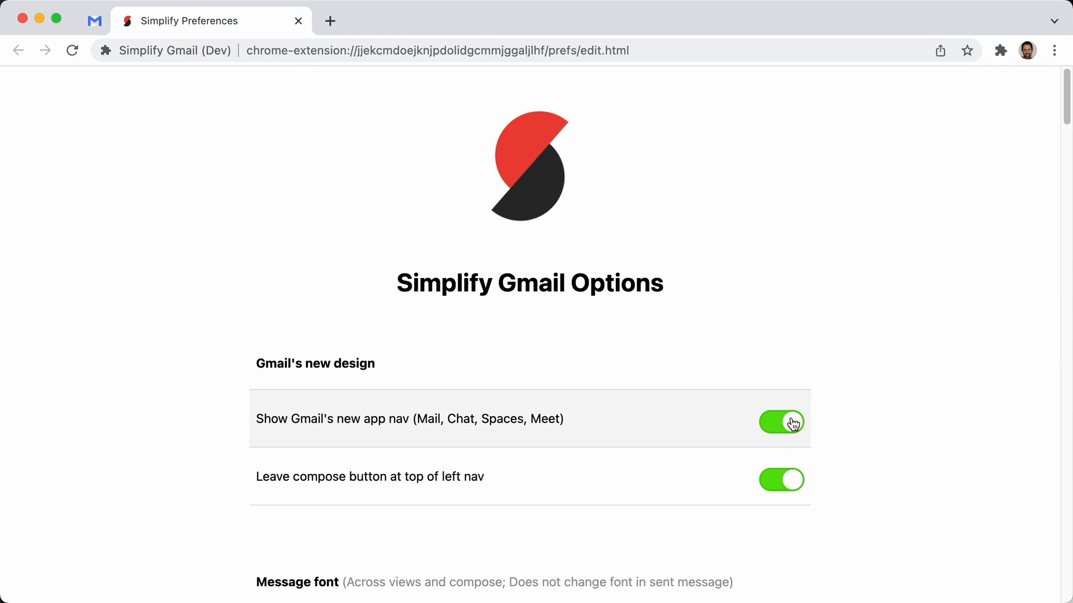
- Turn off Gmail's new app nav, then in Gmail save and close an empty draft
click(781, 422)
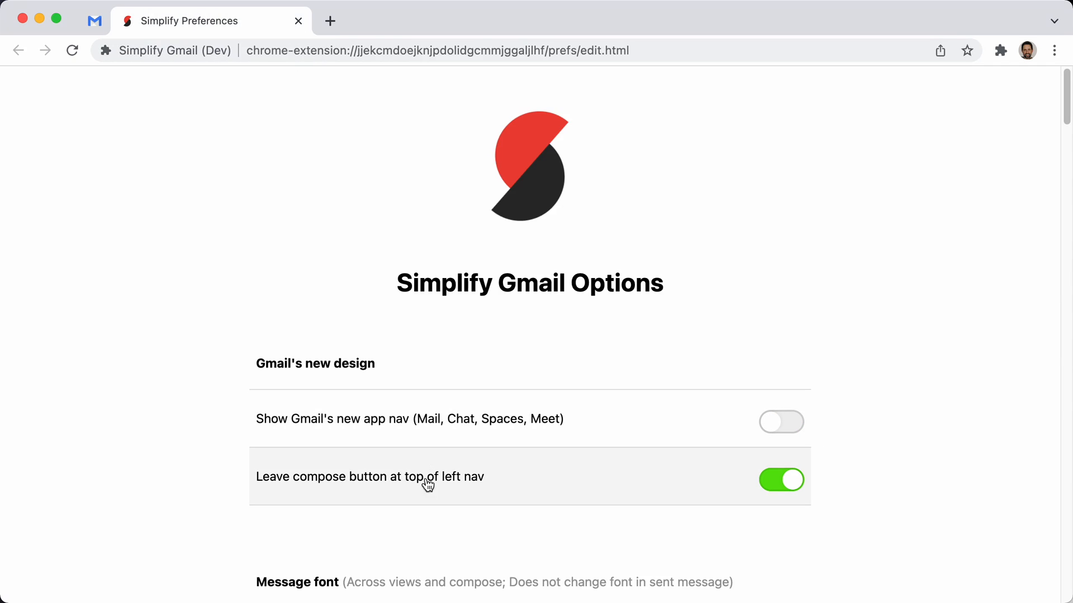
mouse_move(90, 20)
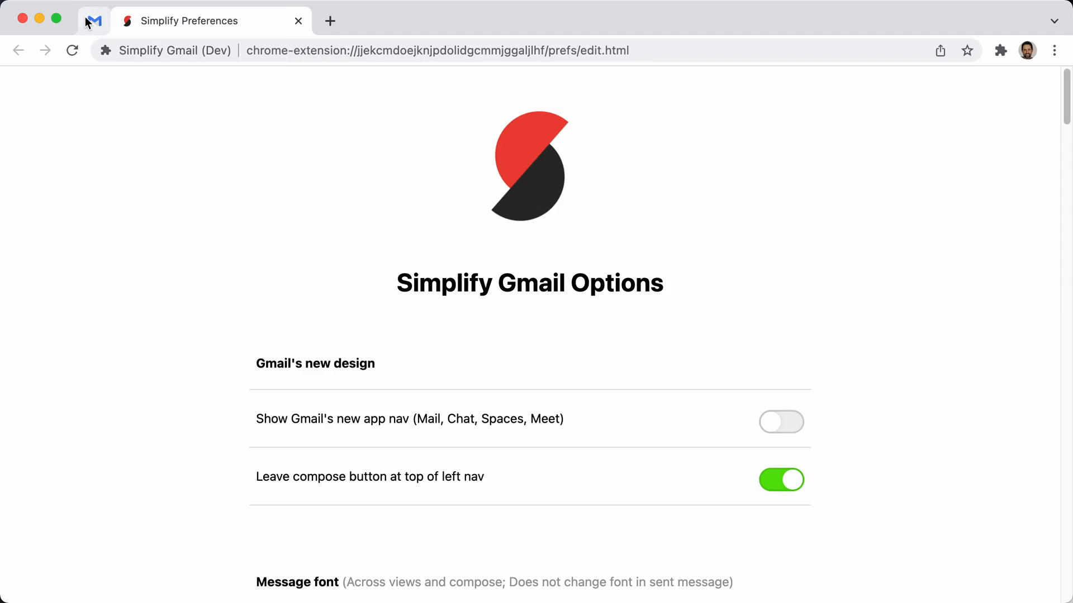
click(94, 21)
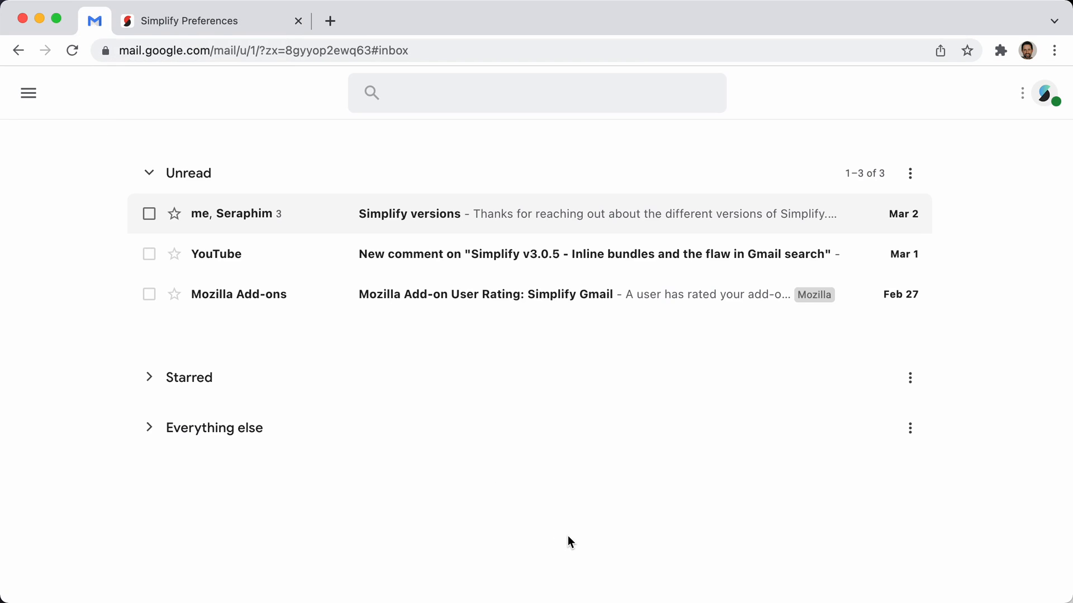
mouse_move(965, 567)
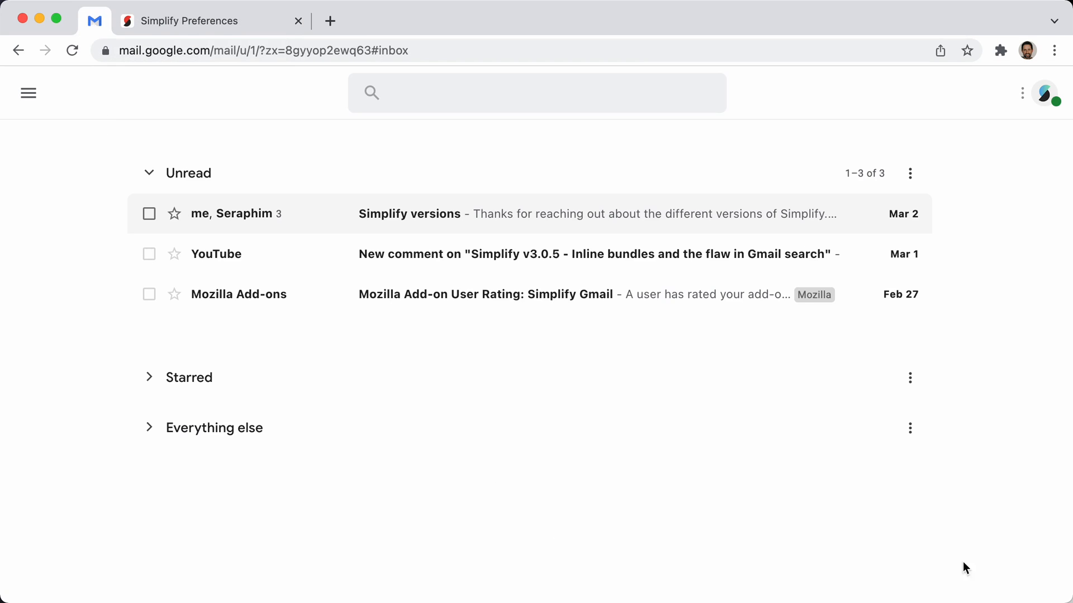
click(28, 92)
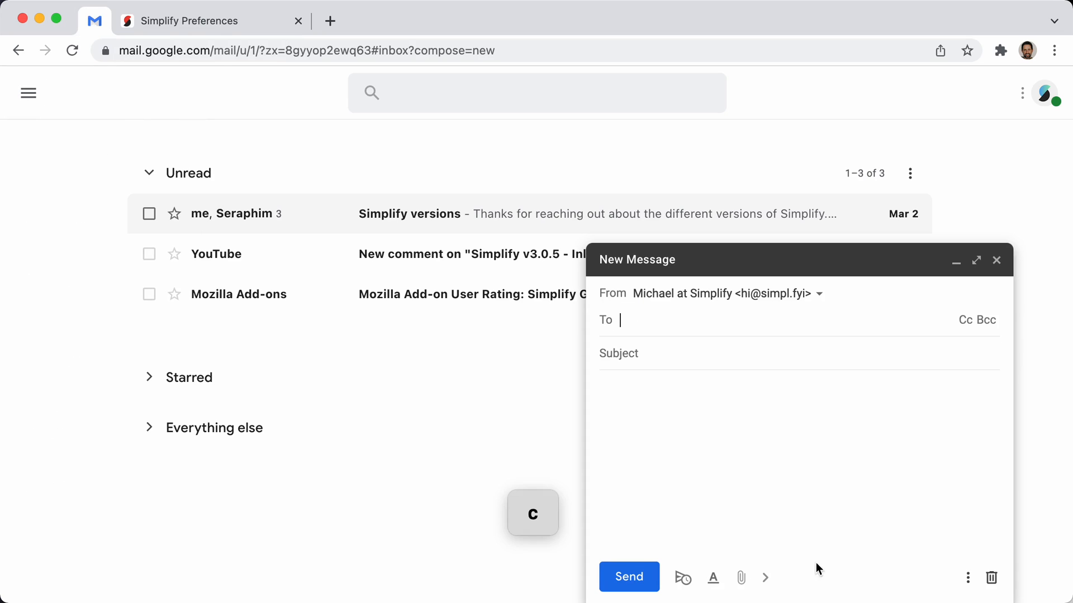
mouse_move(997, 260)
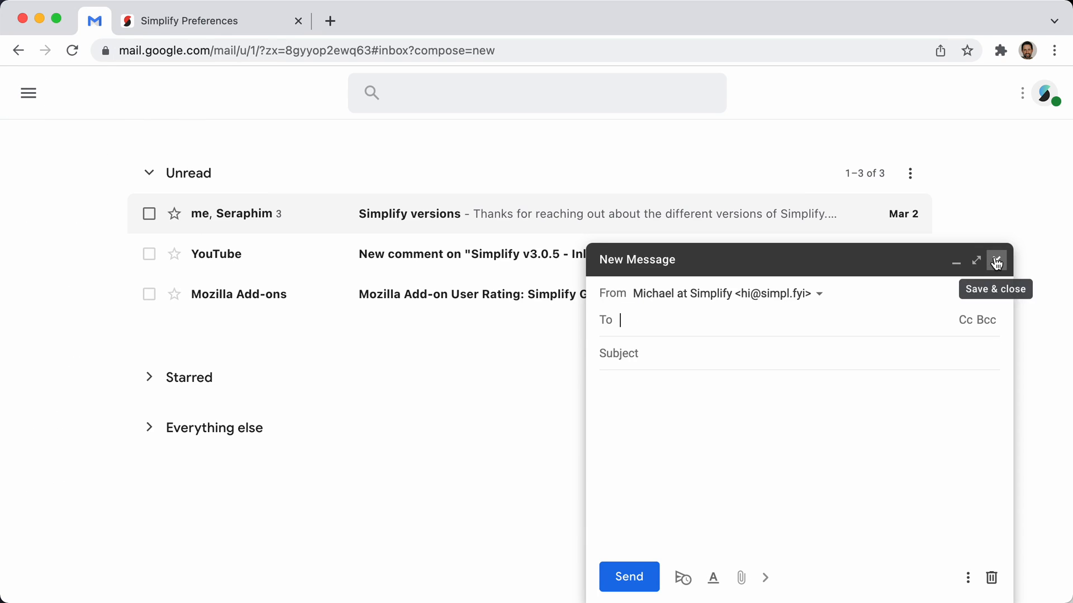
click(996, 262)
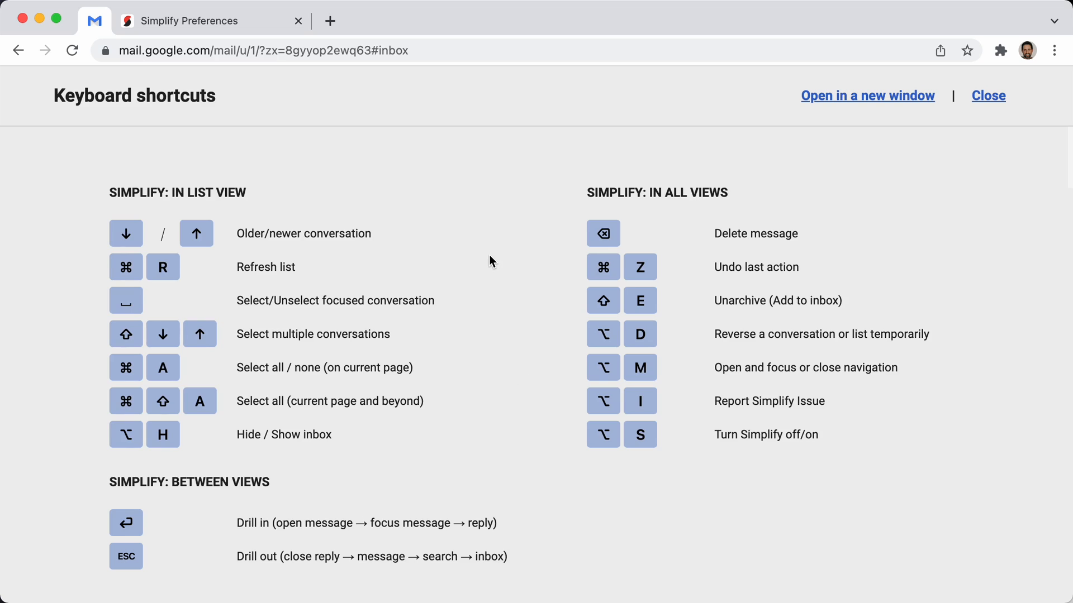
- Scroll the keyboard shortcuts list, disable and re-enable shortcuts, then close the list
scroll(down, 3)
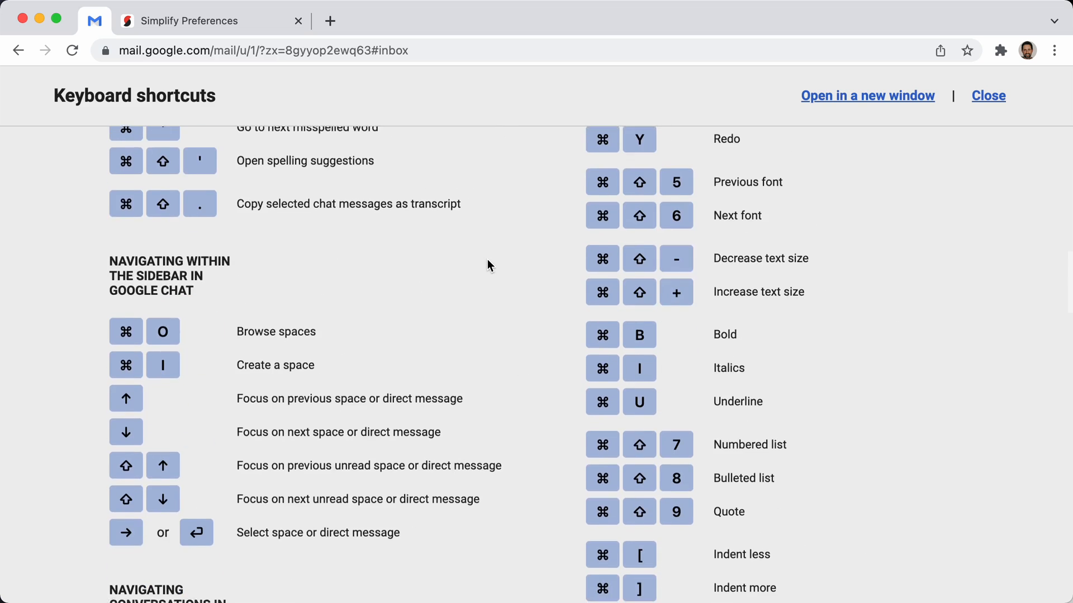
scroll(down, 3)
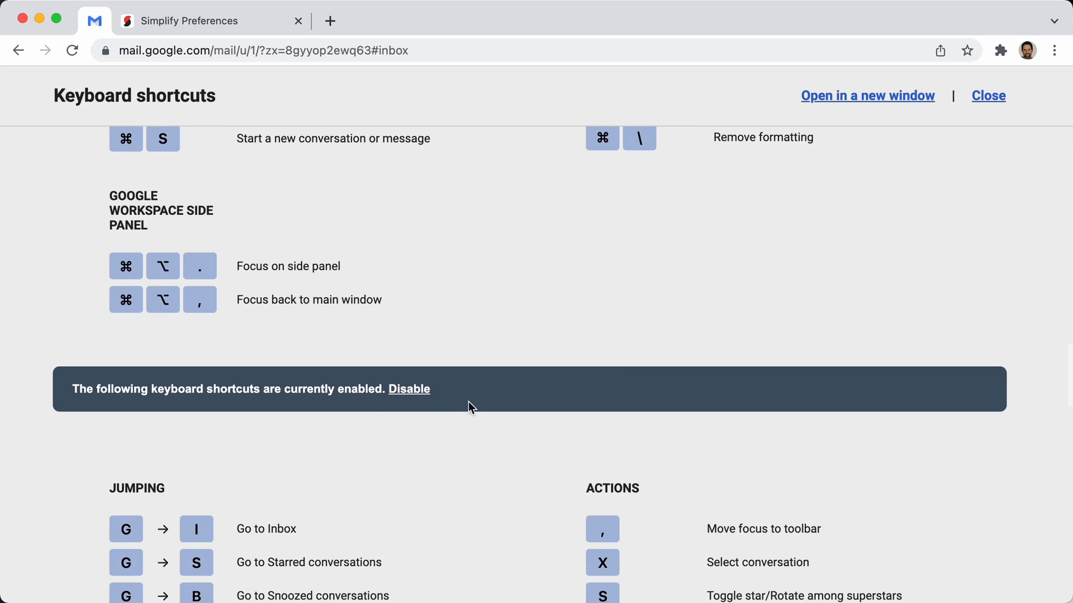
click(408, 389)
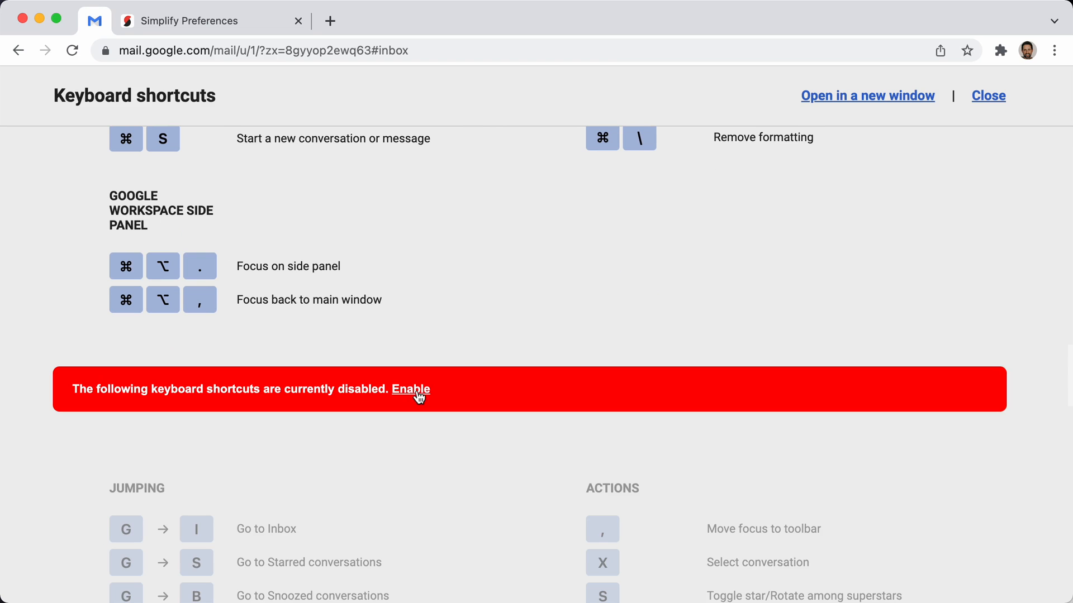
scroll(down, 3)
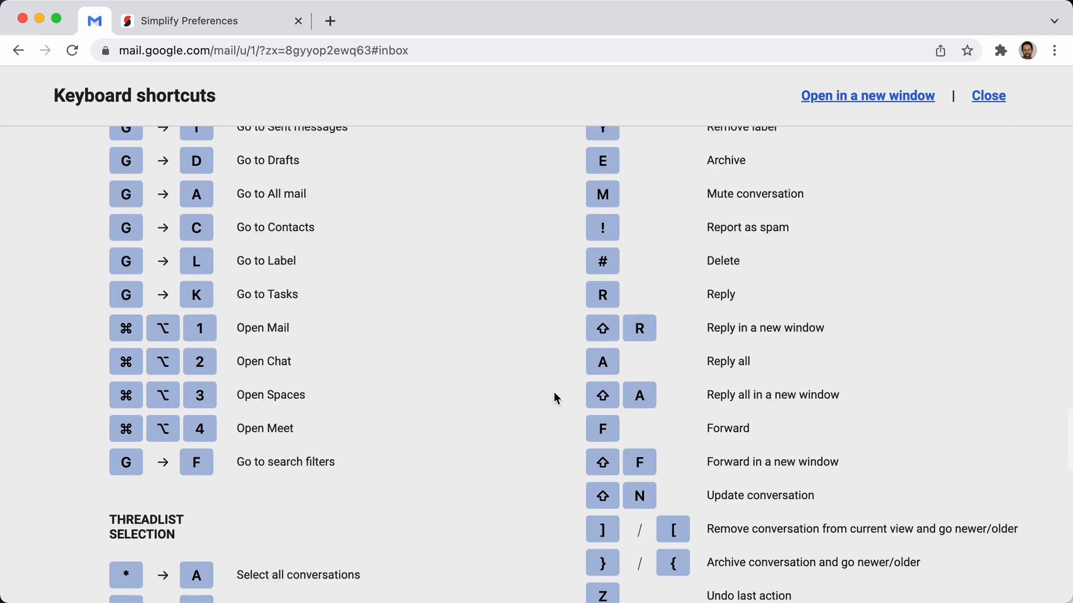
click(987, 95)
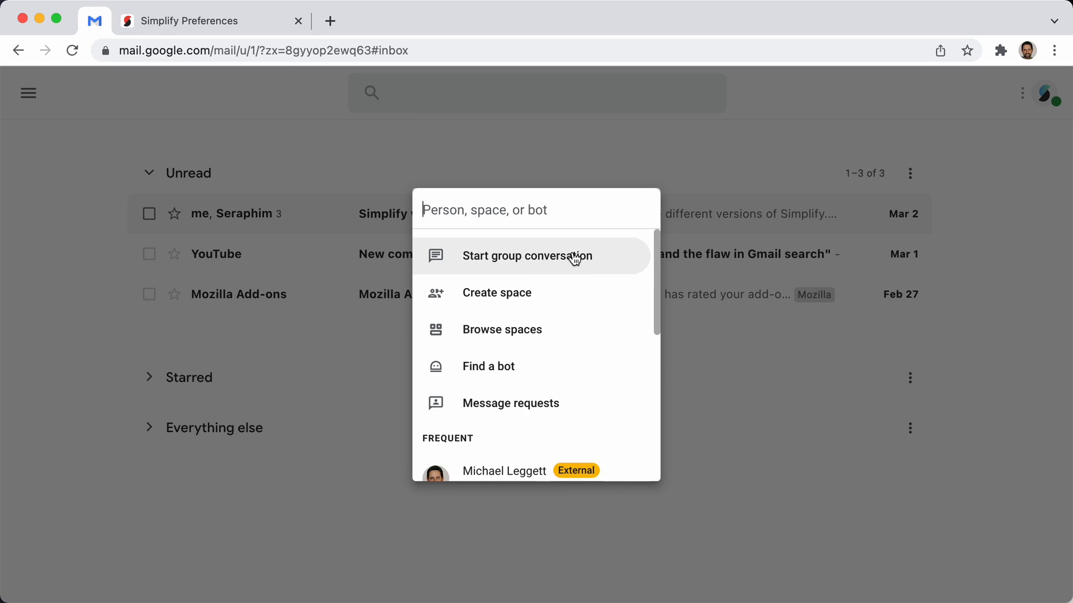
mouse_move(350, 459)
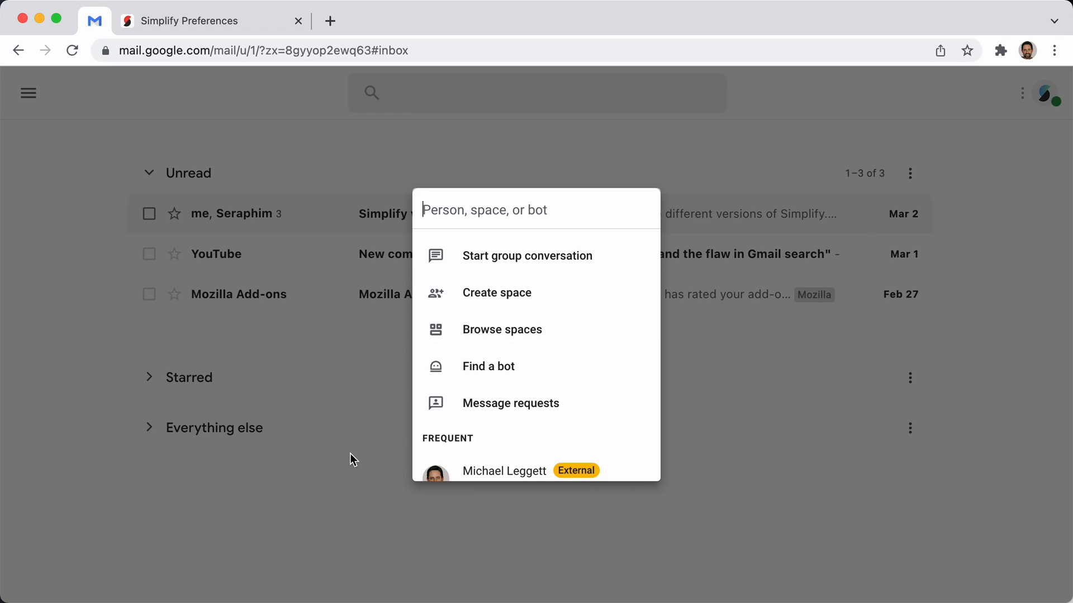
- Search chat for the Simplify contact and open its direct message conversation
text(hi.)
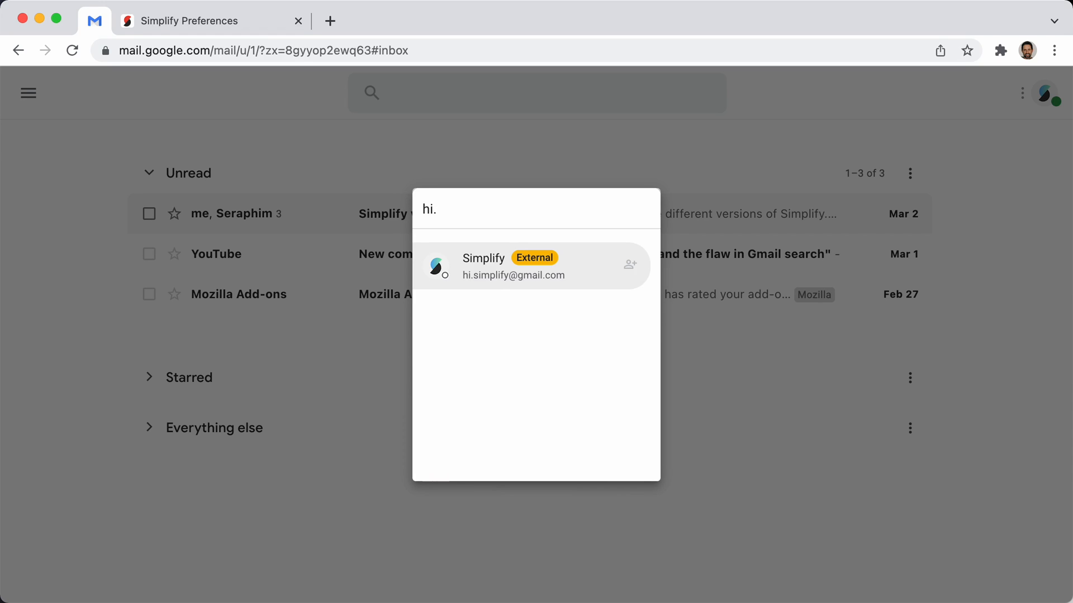
key(Backspace)
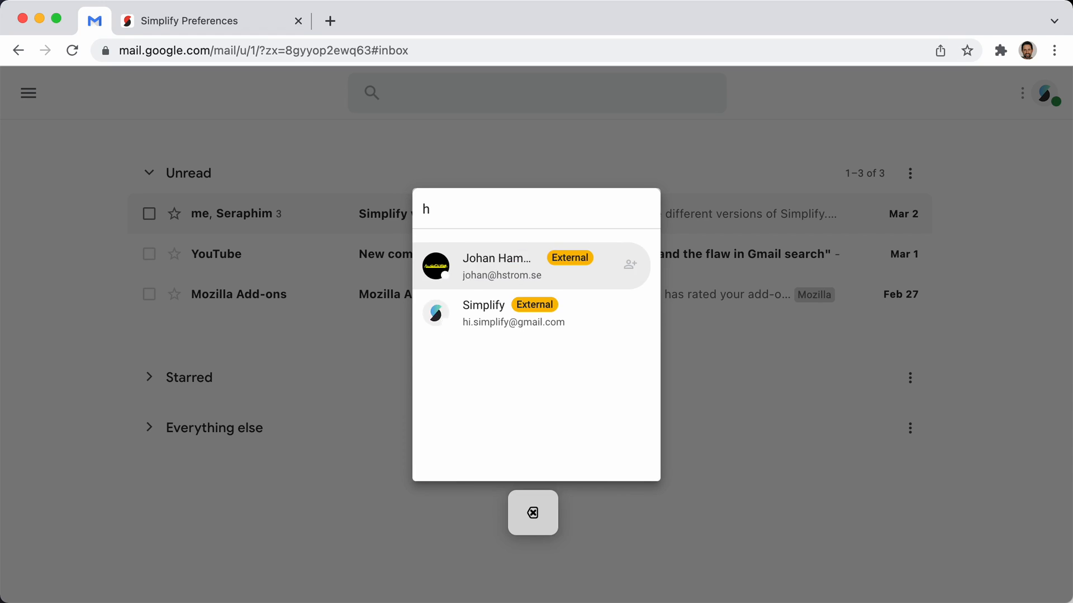
text(i)
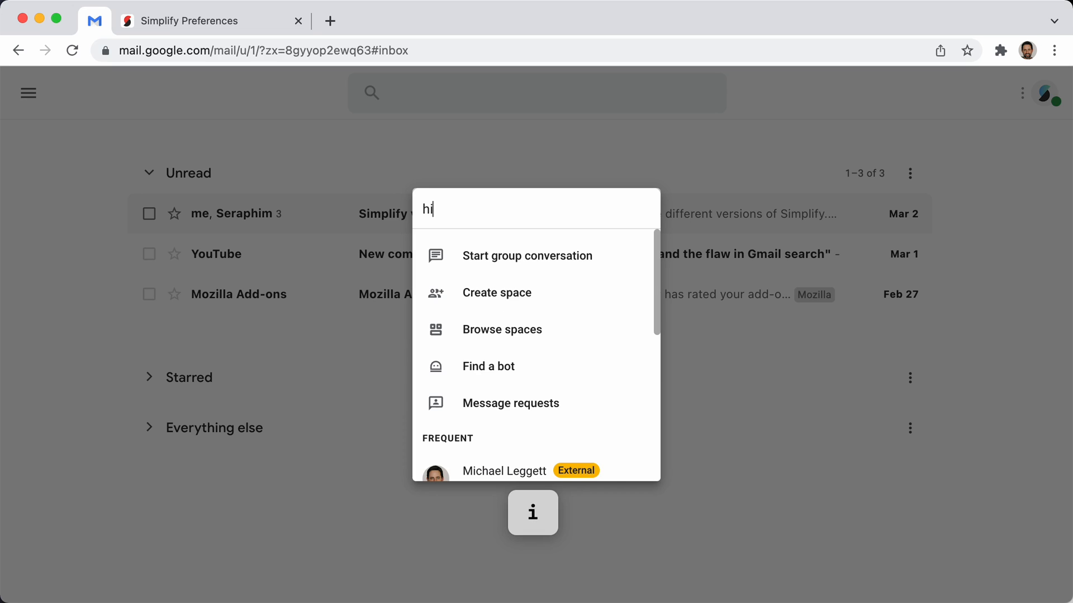
click(504, 471)
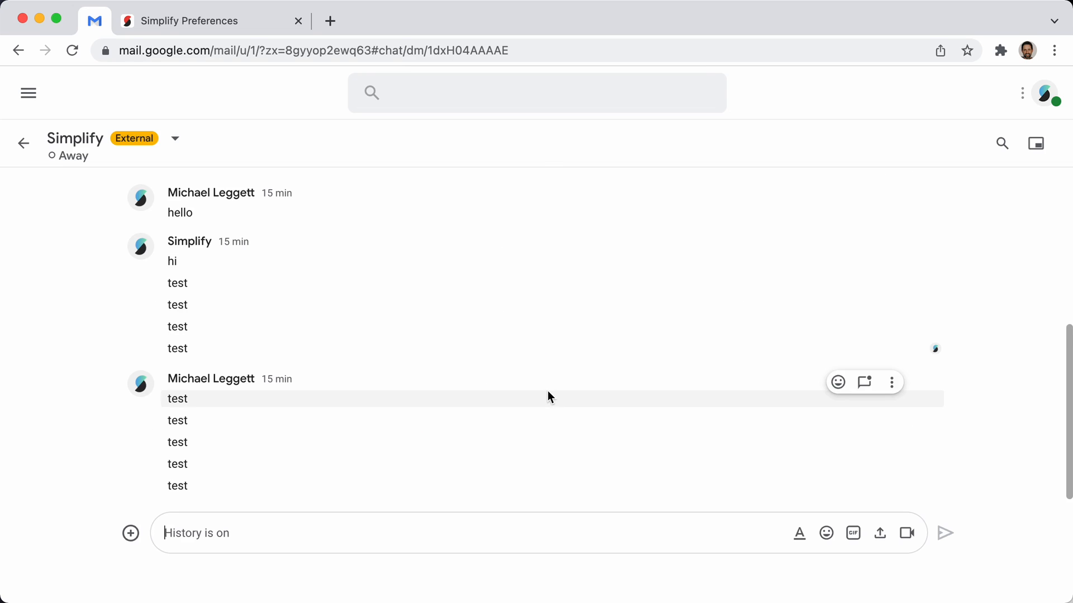
mouse_move(107, 185)
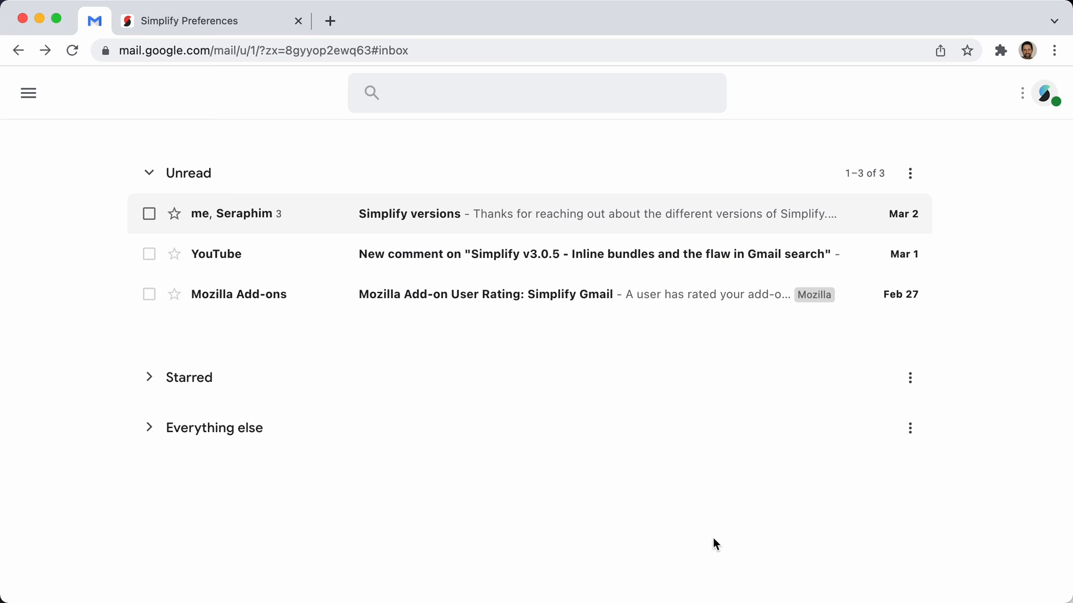
mouse_move(711, 537)
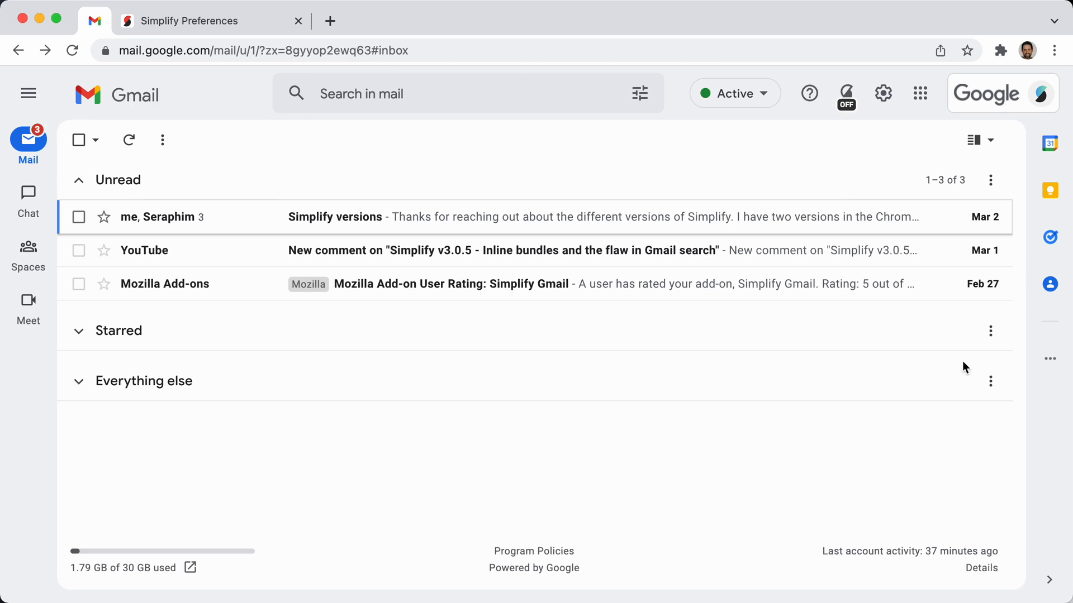
mouse_move(711, 467)
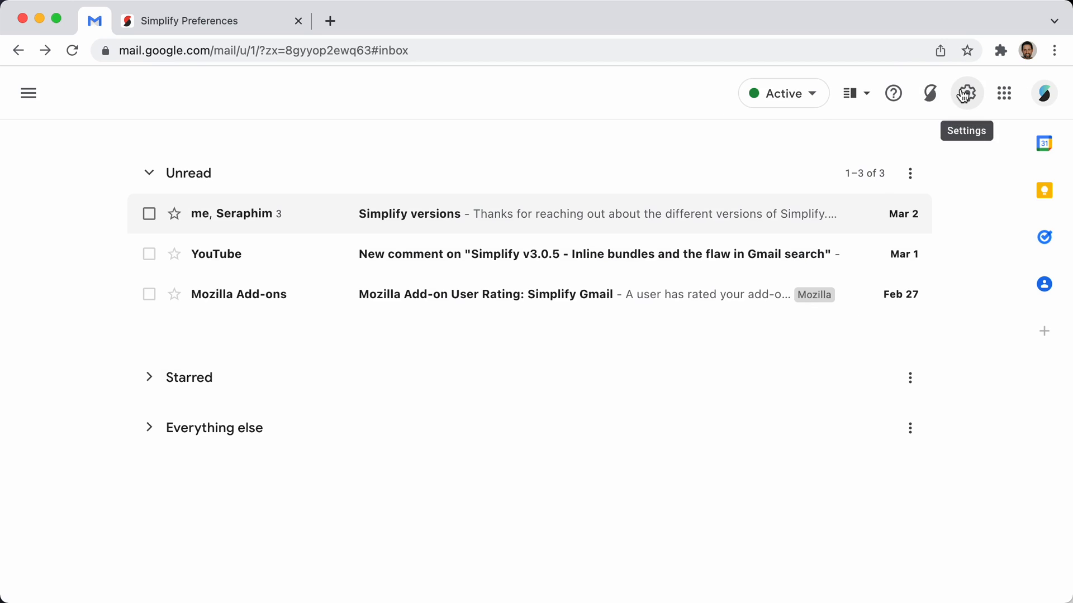
- Browse all Gmail themes from quick settings to choose the soft gray theme
click(966, 93)
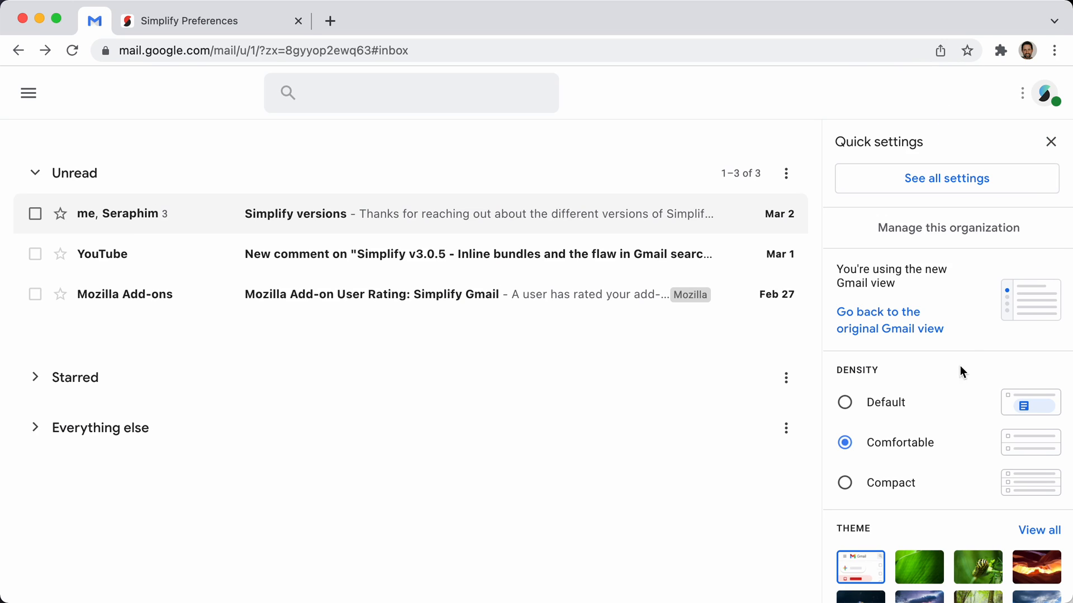
click(1038, 530)
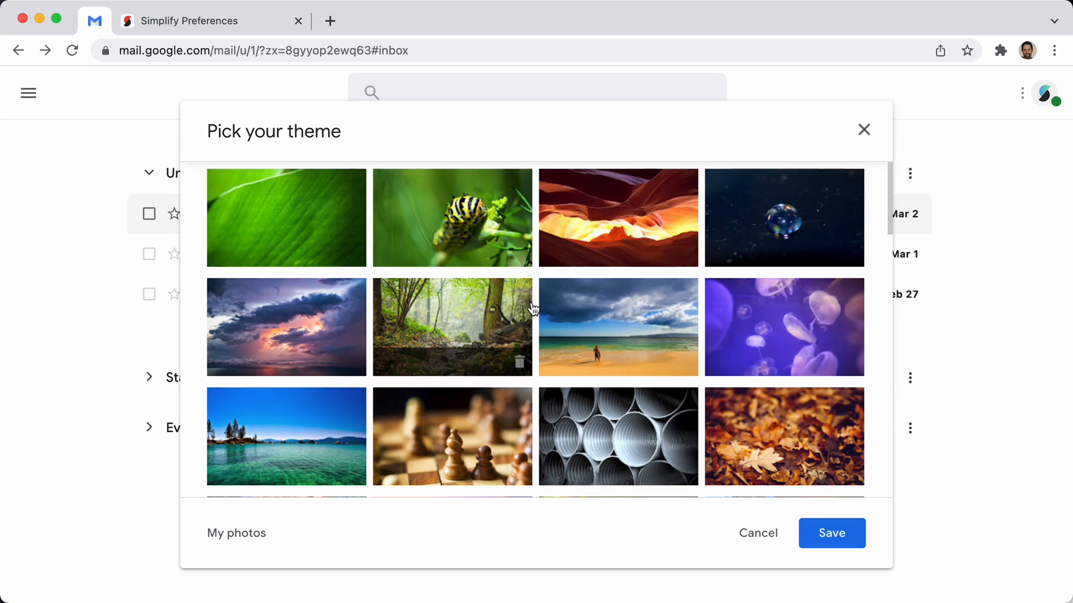
scroll(down, 3)
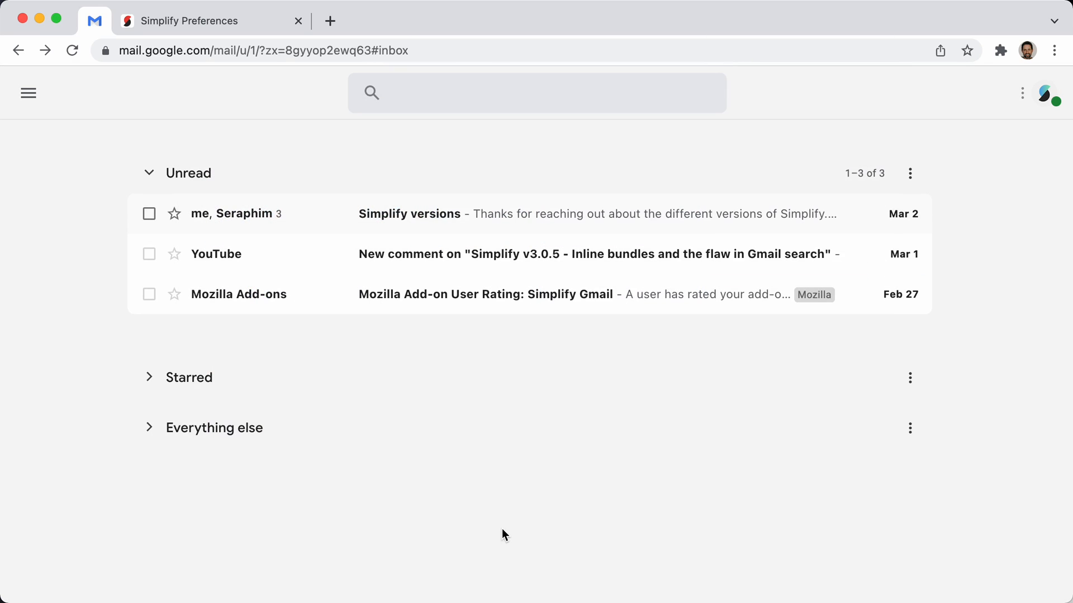
mouse_move(493, 513)
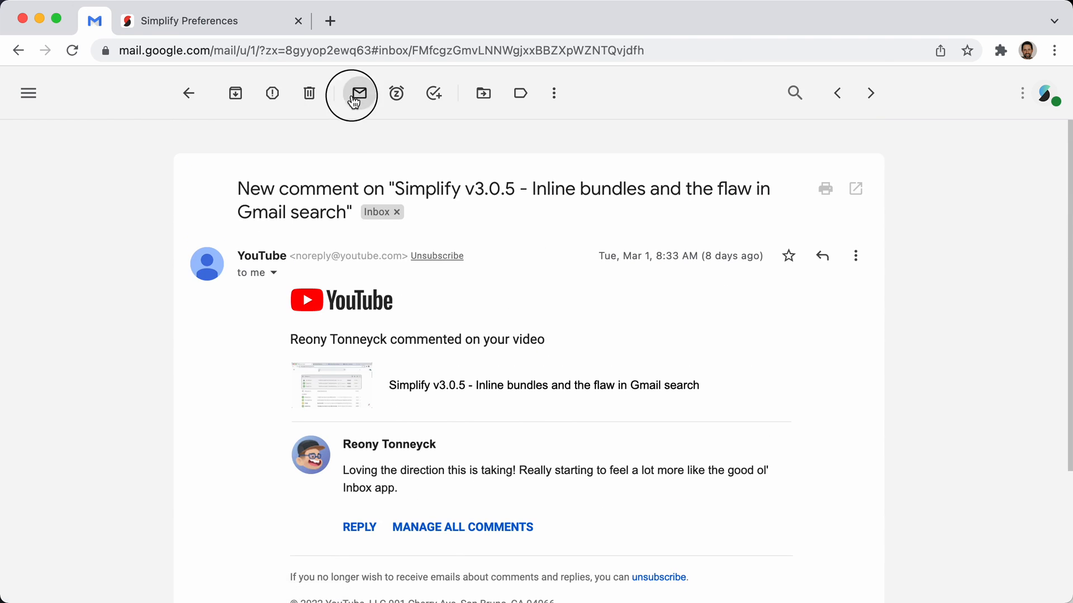
- Mark the open YouTube comment email as unread, returning to the inbox
click(351, 92)
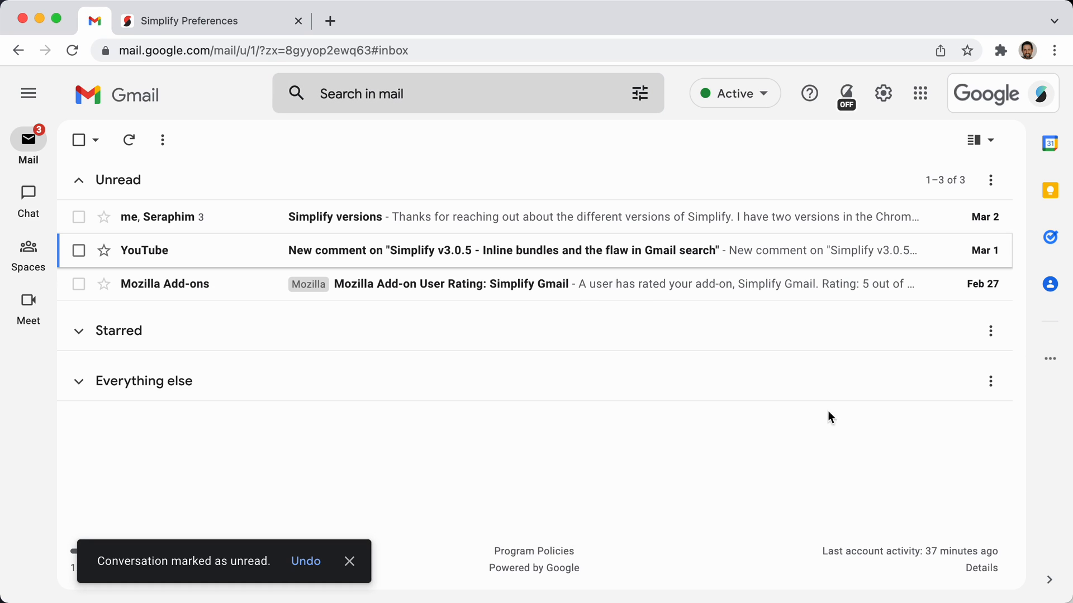
mouse_move(696, 459)
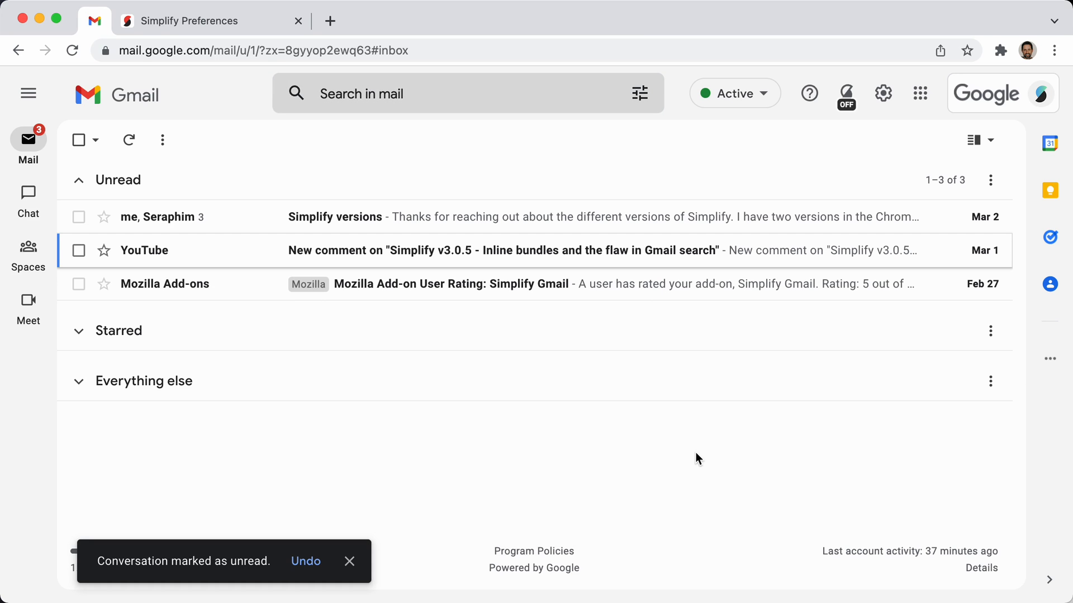
mouse_move(604, 496)
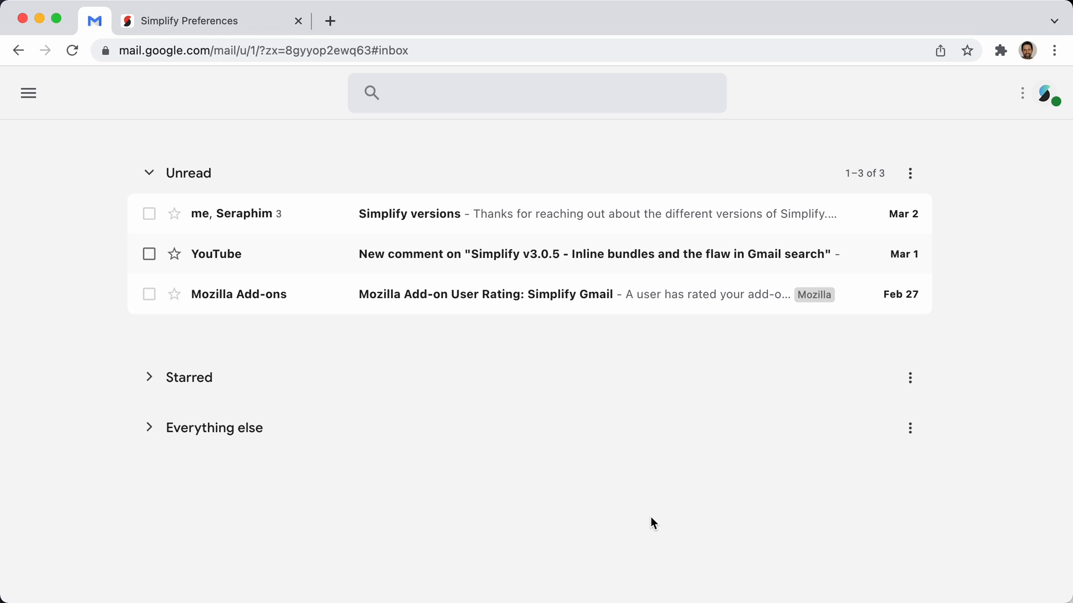
mouse_move(1014, 192)
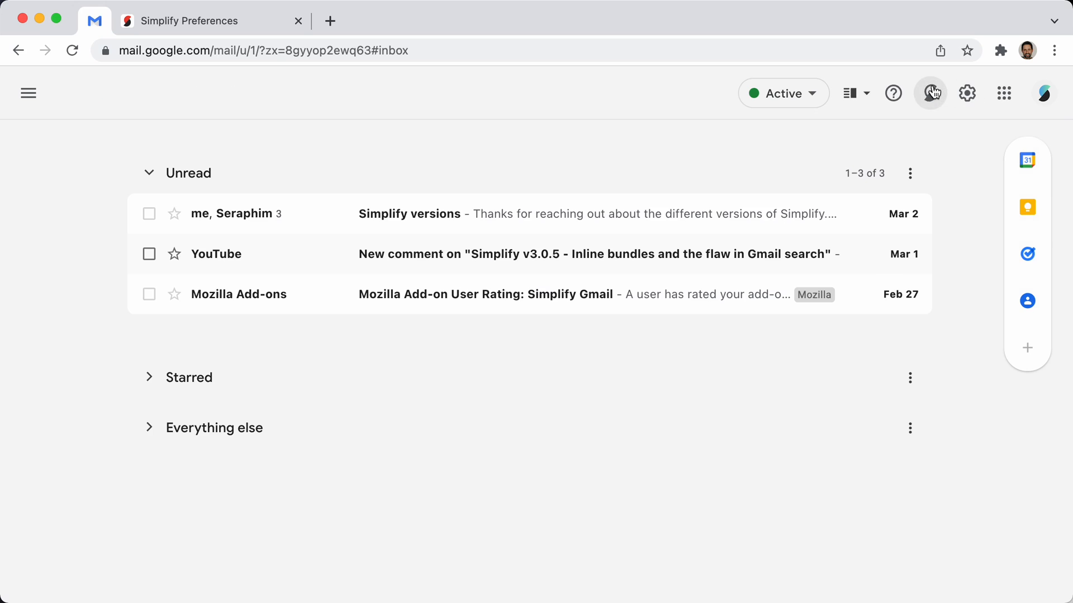
- Open Simplify's Report issue page from its header menu, then switch back to the Gmail tab
click(930, 94)
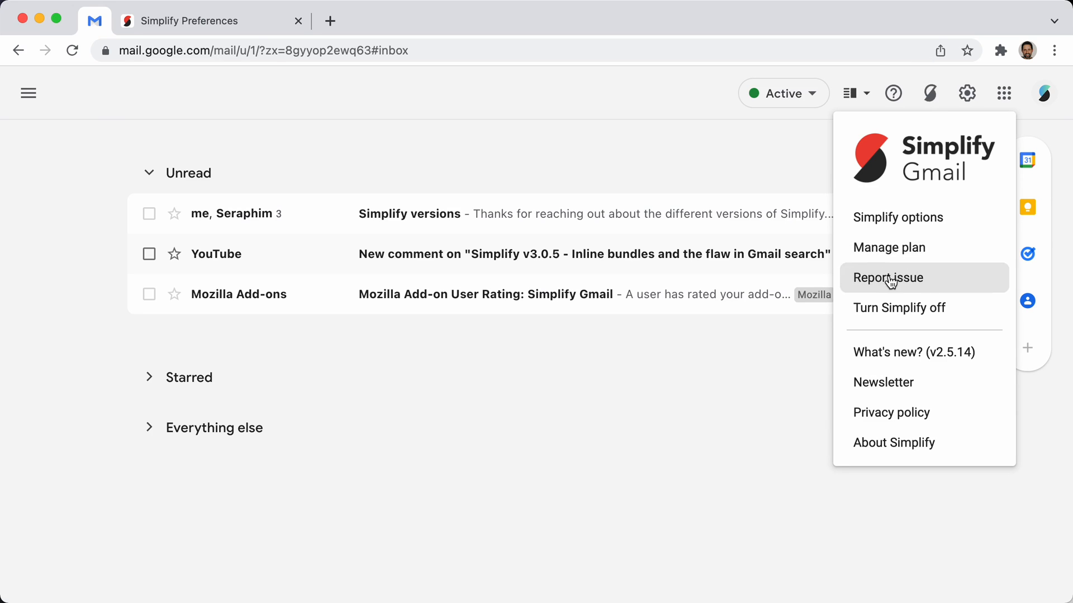
click(888, 277)
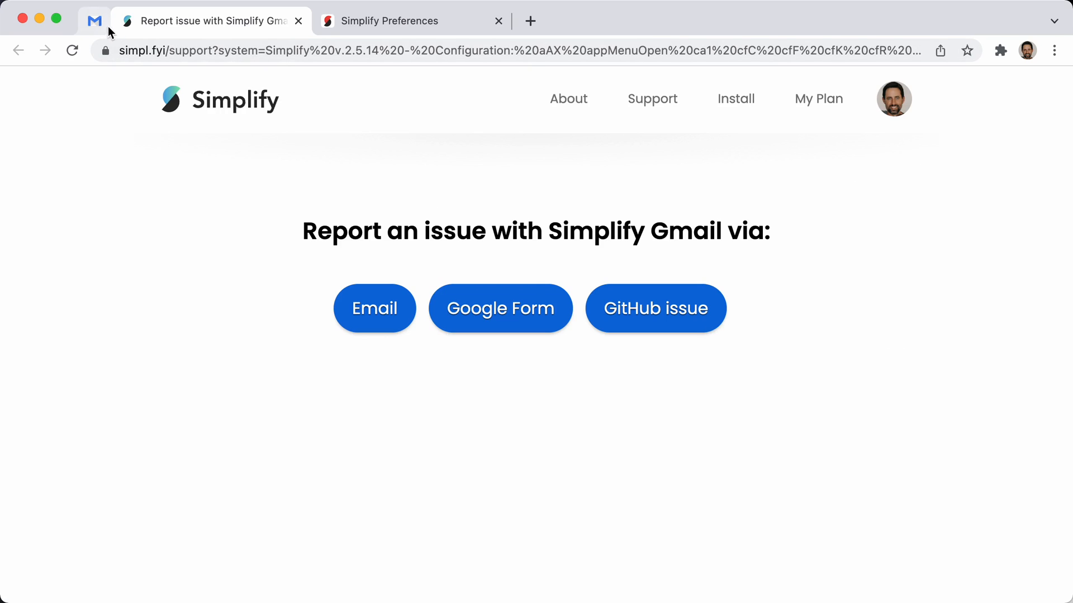
click(94, 20)
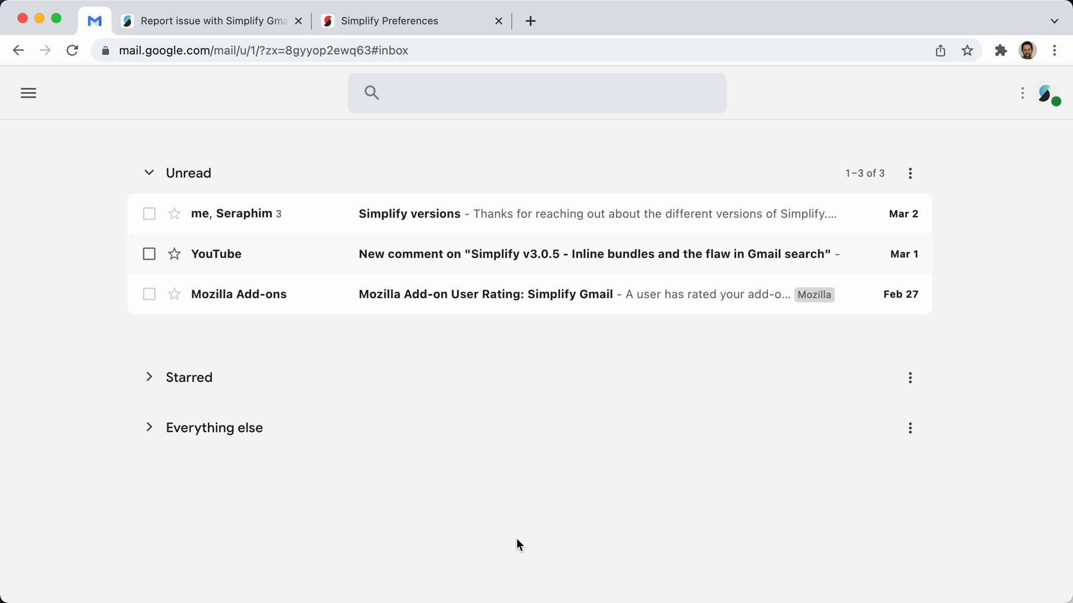
mouse_move(527, 548)
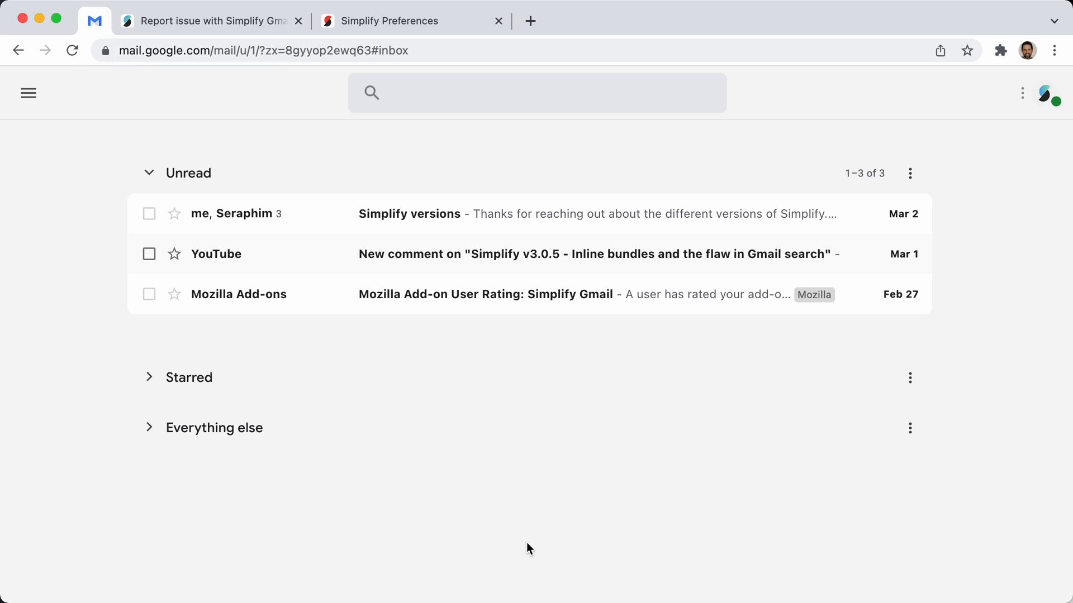